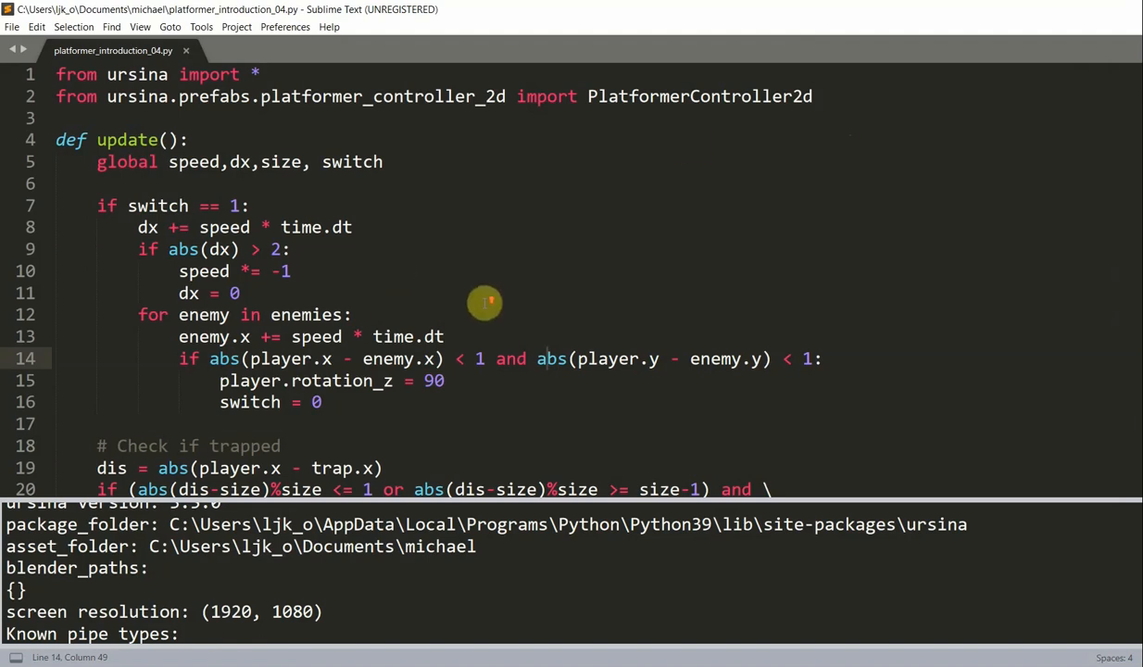
Undo the last edit so the level platform keeps color.violet before rebuilding
{"action": "scroll", "scroll_direction": "down", "scroll_amount": 3}
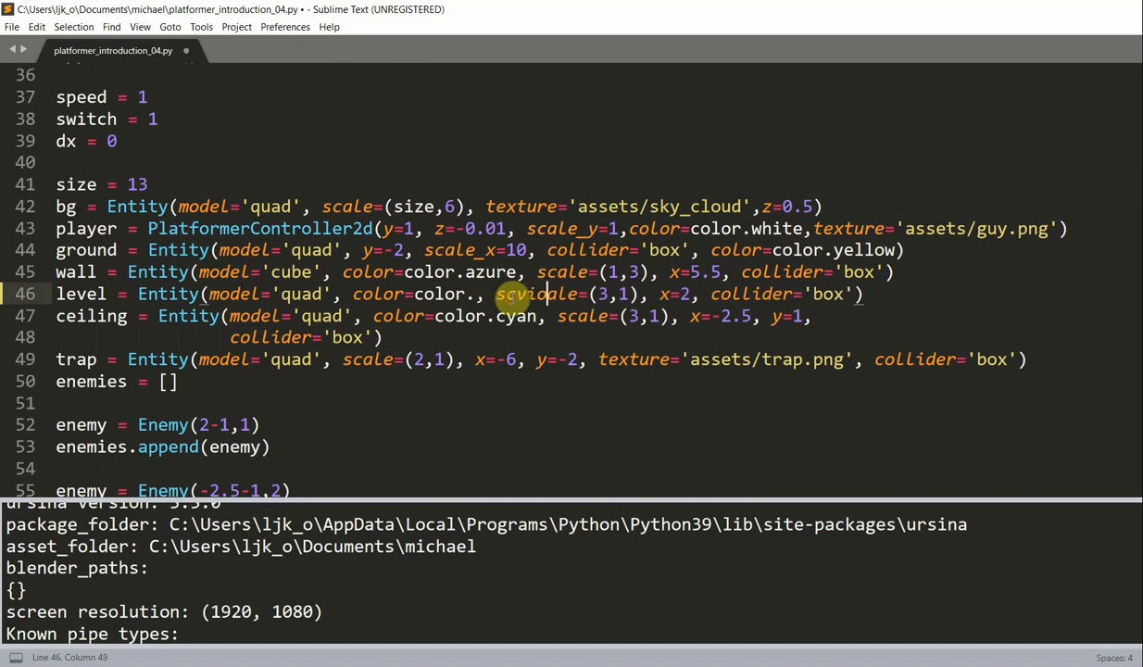
{"action": "key", "text": "ctrl+z"}
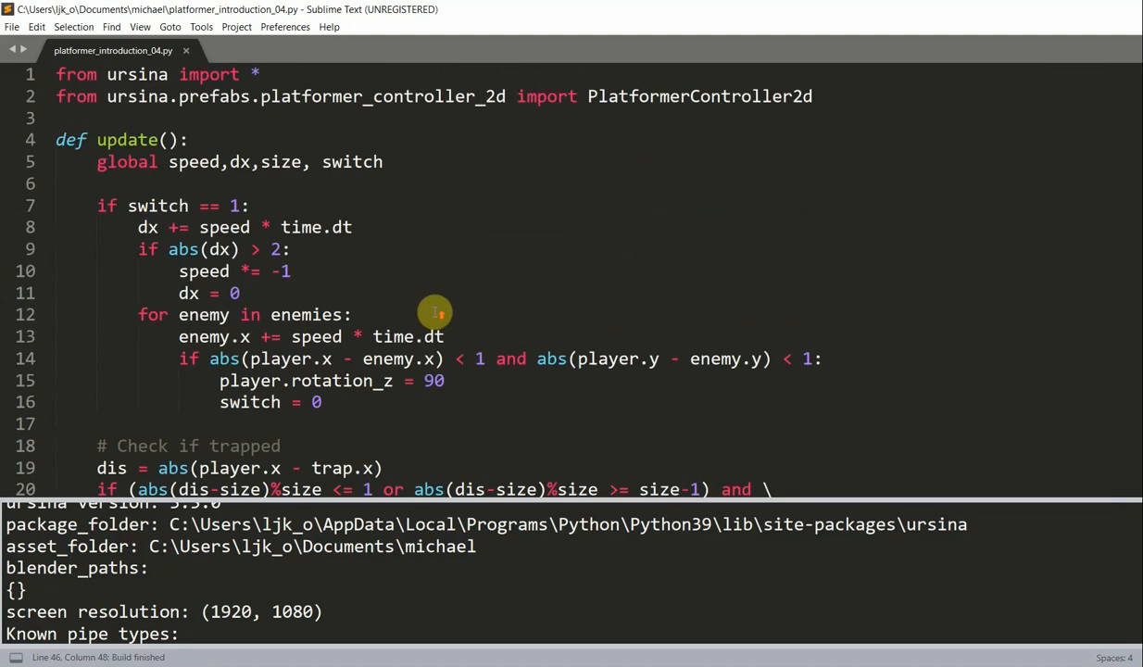
Declare class Health_Bar(Entity) with __init__(self, y, z, r, g, b) calling super().__init__()
{"action": "key", "text": "enter"}
{"action": "type", "text": "c"}
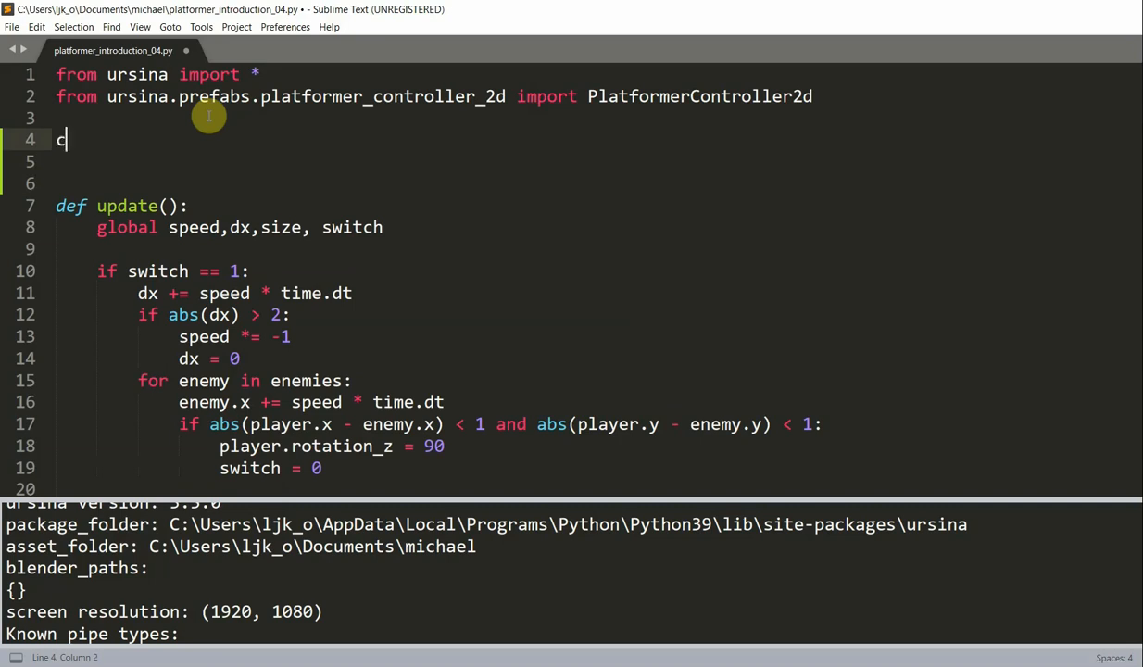
{"action": "type", "text": "lass Health_Ba"}
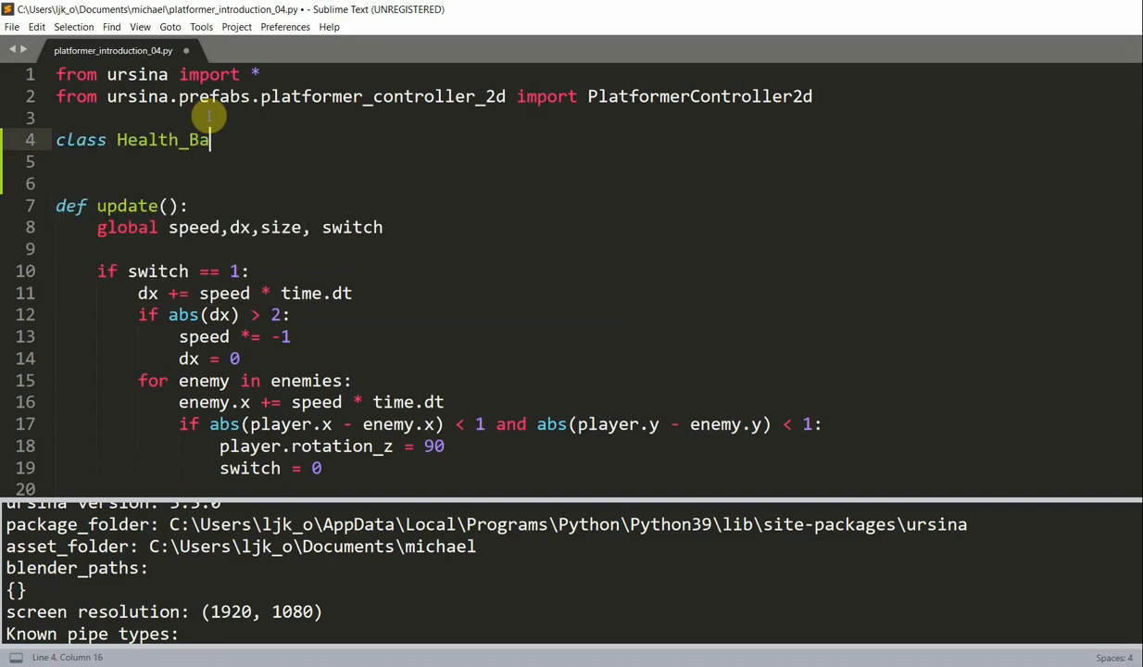
{"action": "type", "text": "r(Entity):"}
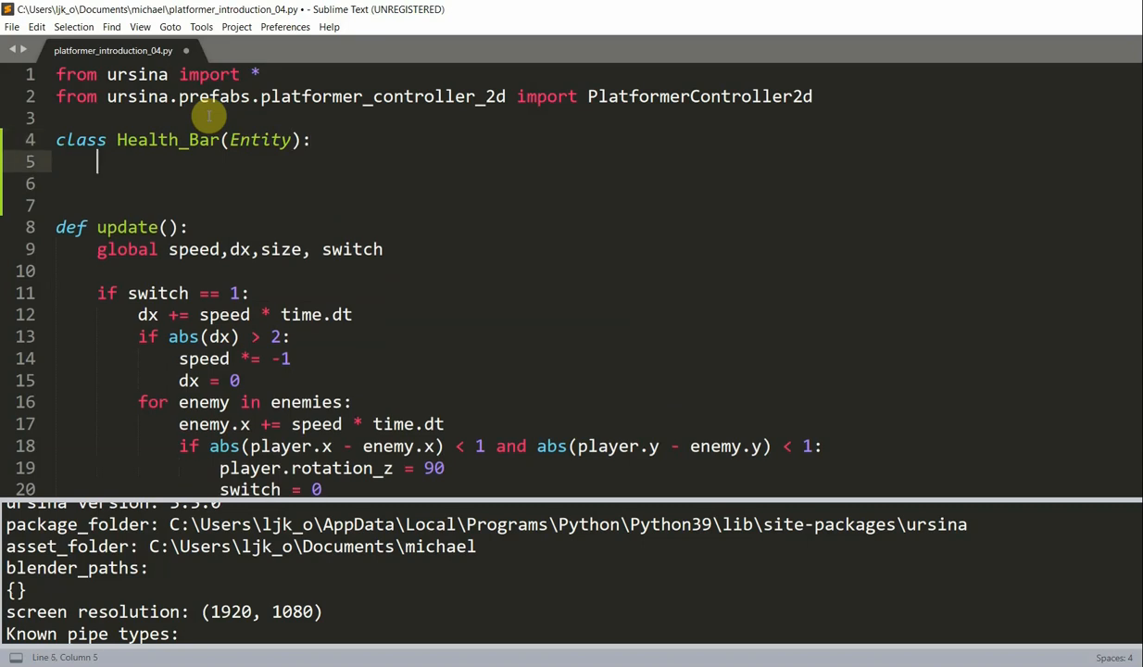
{"action": "type", "text": "def __initt"}
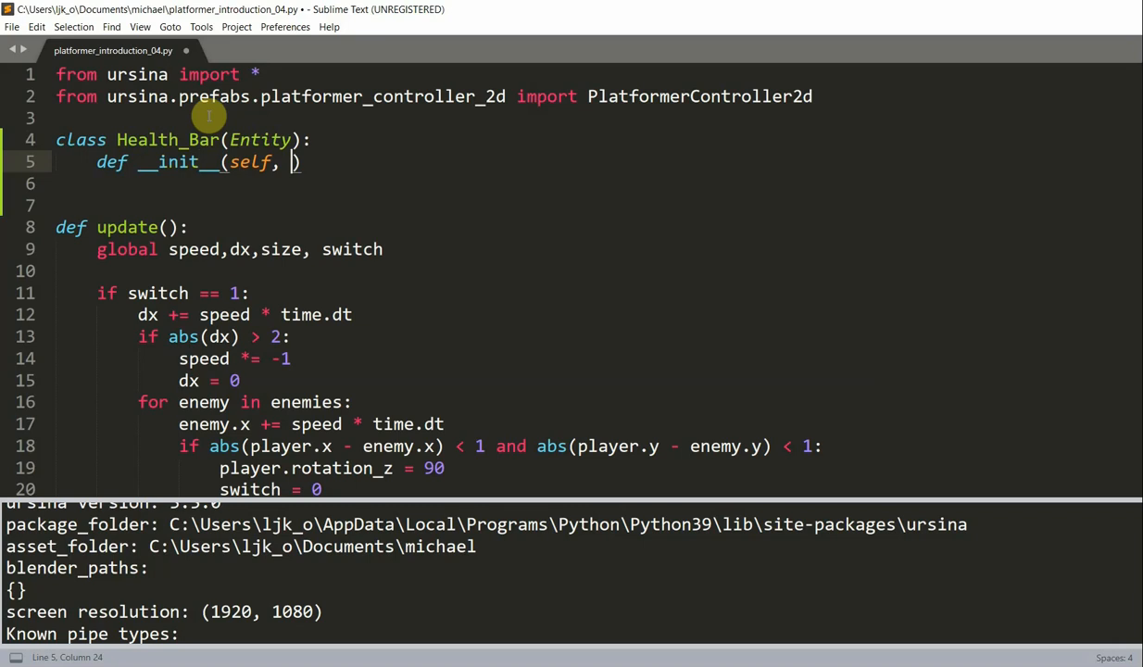
{"action": "type", "text": "y, z, r, g, b"}
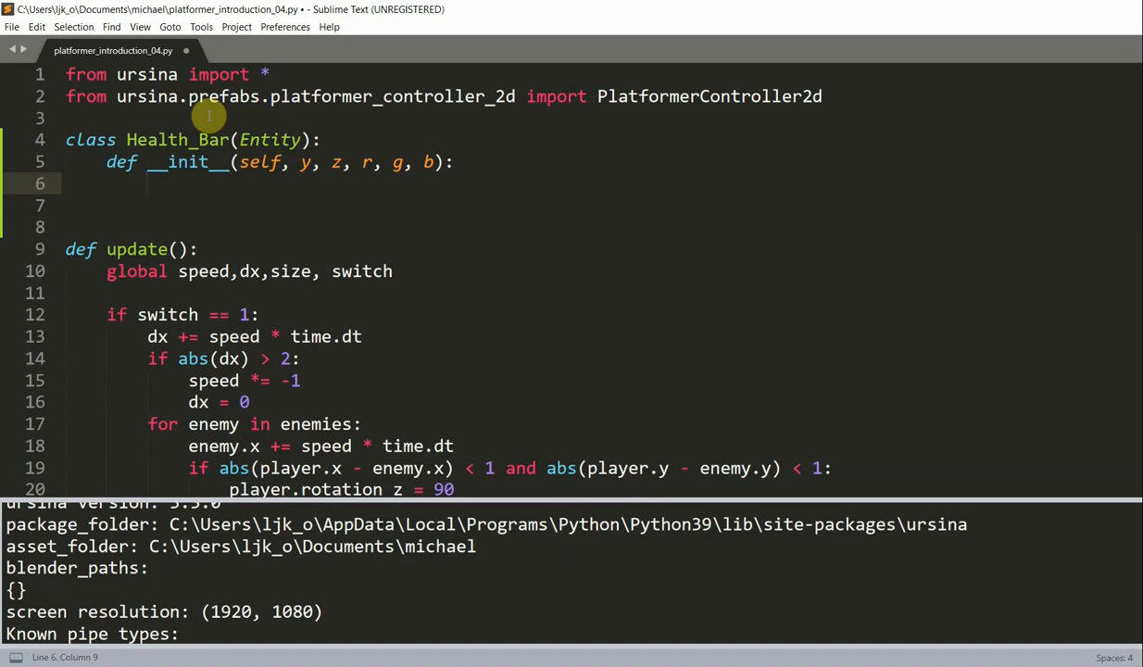
{"action": "type", "text": "sue"}
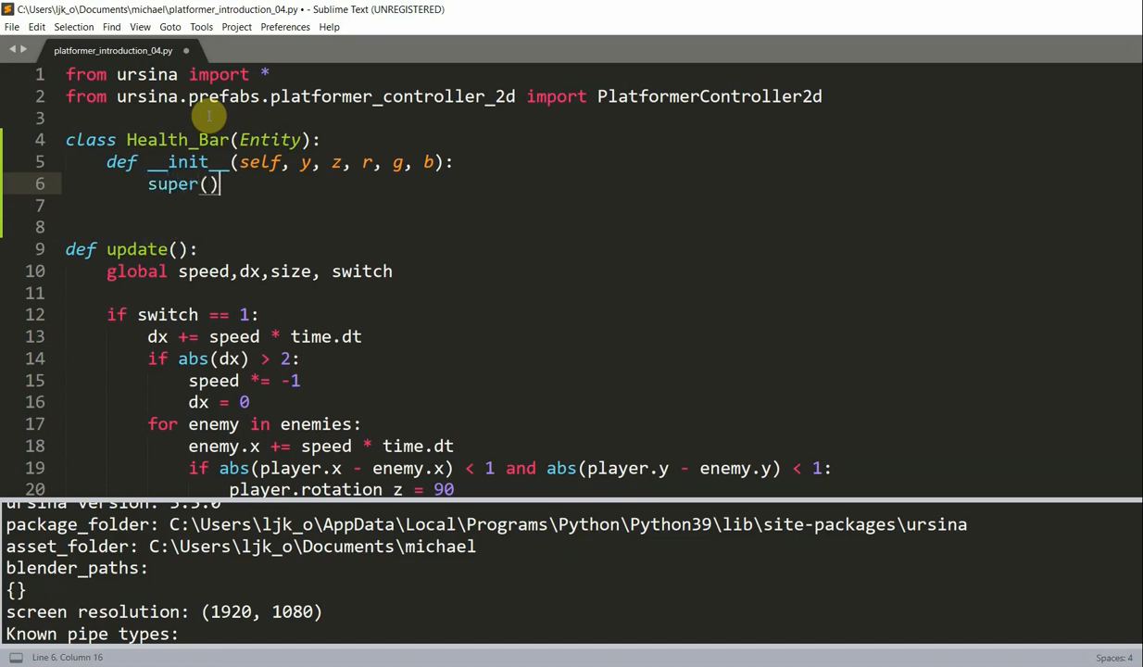
{"action": "type", "text": ".__init__("}
{"action": "left_click", "coordinate": [599, 206]}
{"action": "type", "text": "self."}
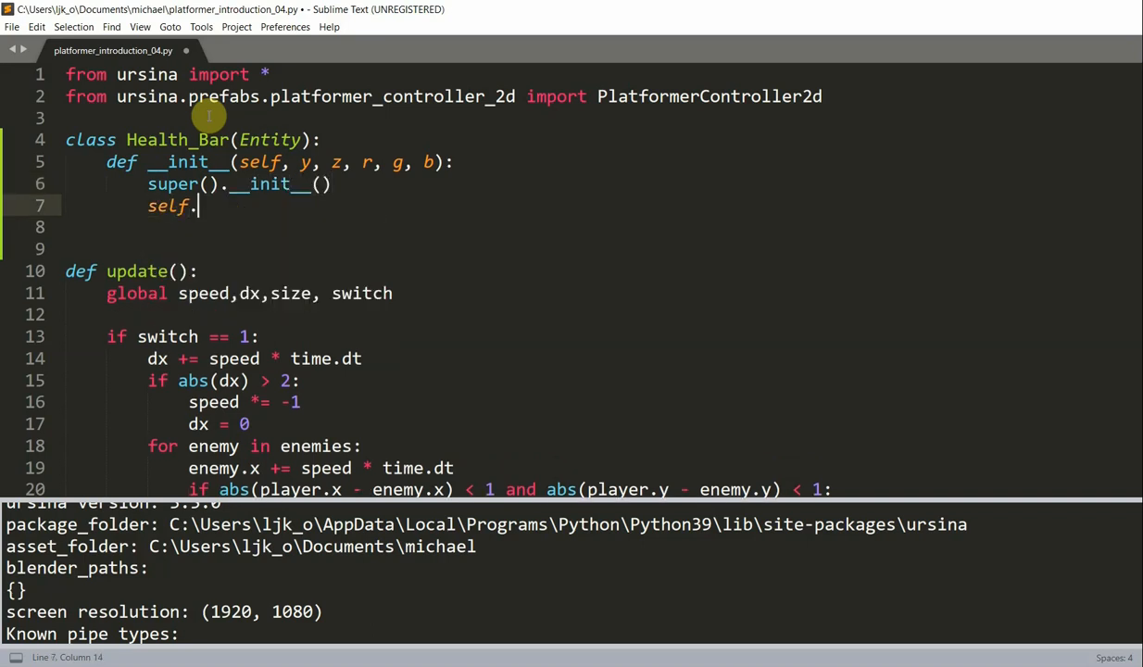
Give the health bar a quad model, 10×0.5 scale and color.rgb(r, g, b)
{"action": "type", "text": "model=\"\""}
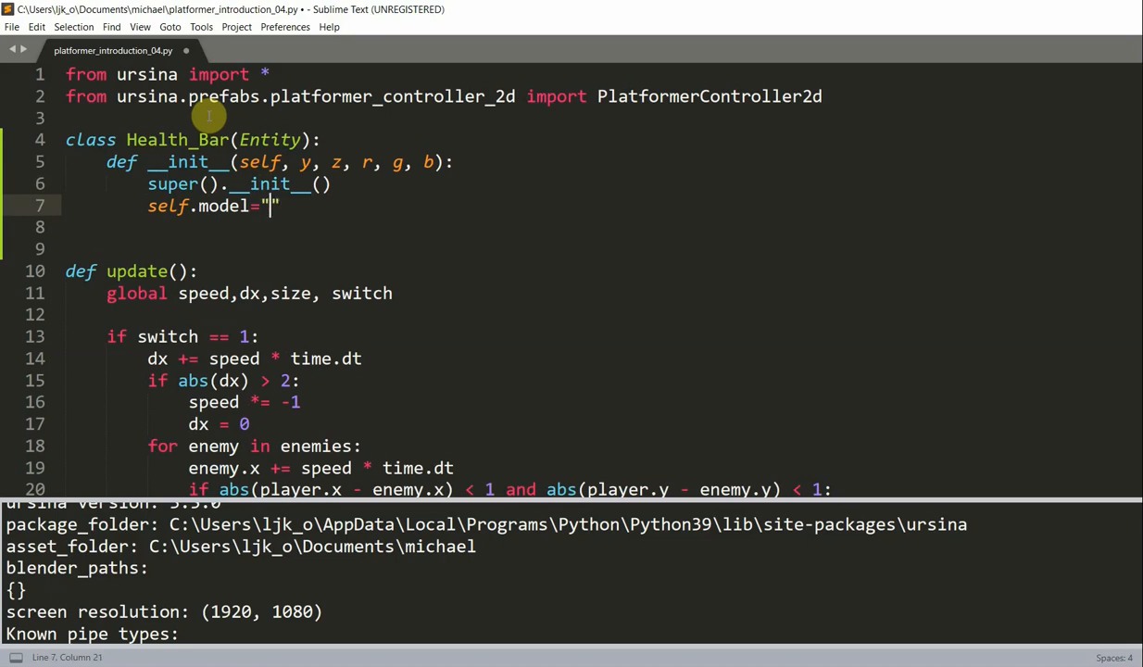
{"action": "type", "text": "quad\""}
{"action": "left_click", "coordinate": [598, 226]}
{"action": "type", "text": "self.scale=("}
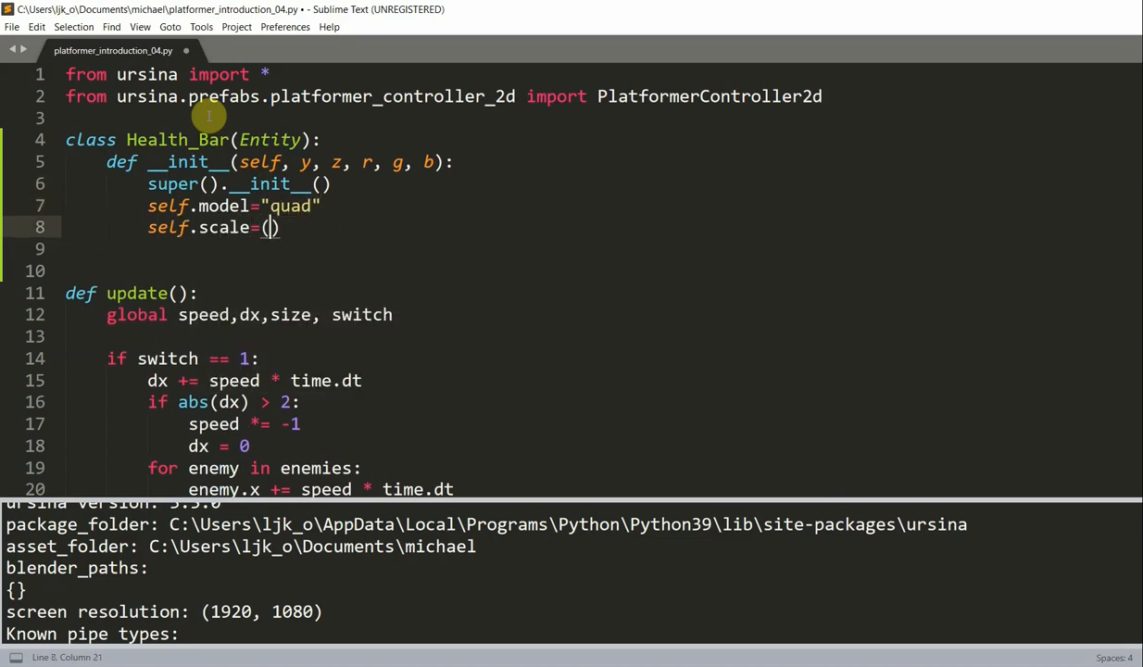
{"action": "type", "text": "10, .5"}
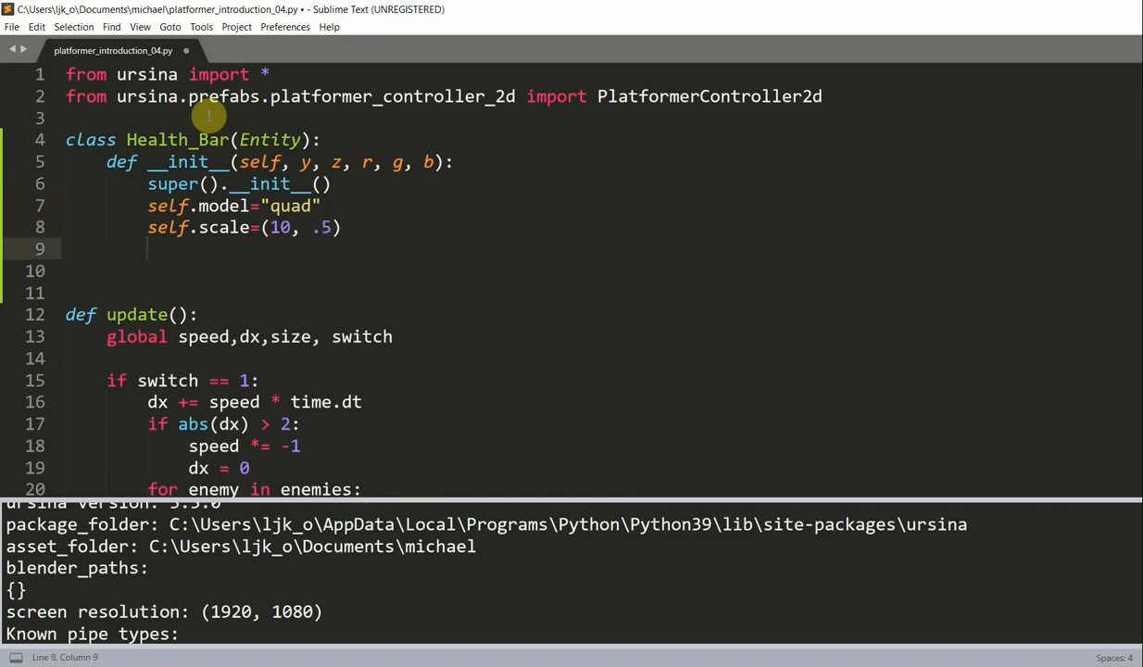
{"action": "type", "text": "self"}
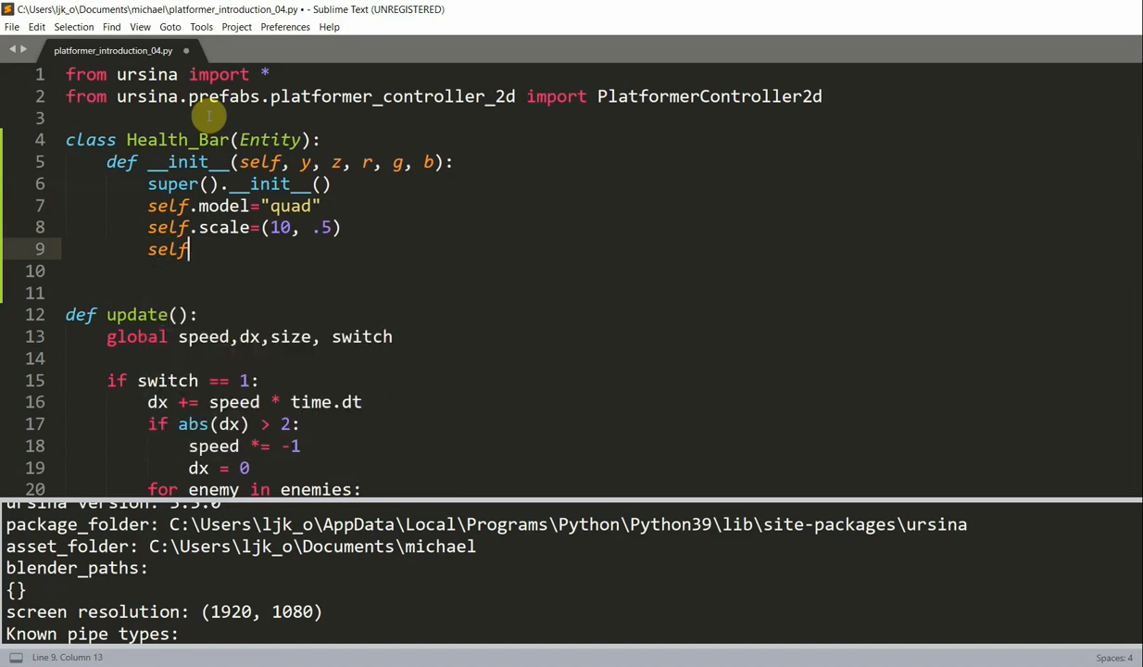
{"action": "type", "text": ".color="}
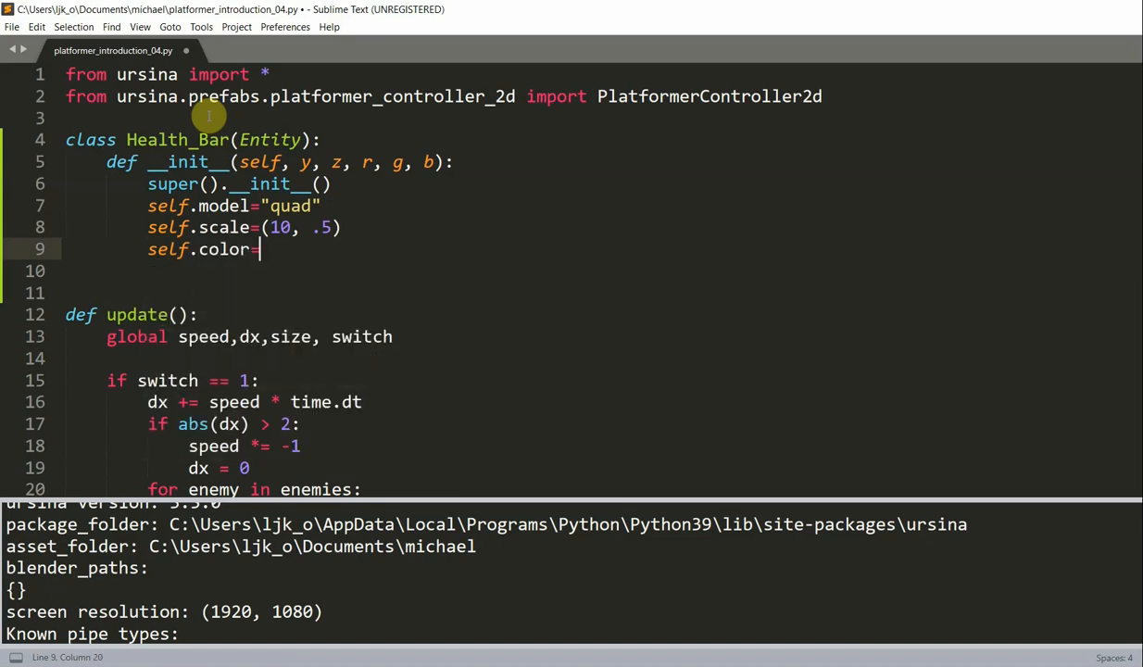
{"action": "type", "text": "color.rgb("}
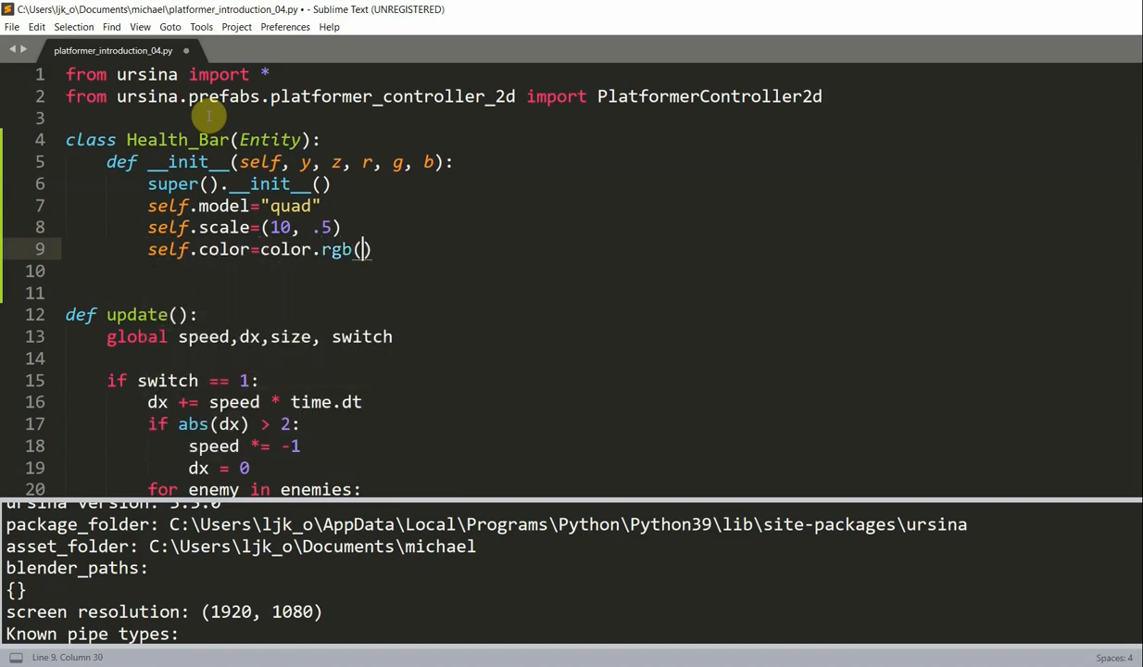
{"action": "type", "text": "r,g,b"}
{"action": "left_click", "coordinate": [599, 271]}
{"action": "type", "text": "s"}
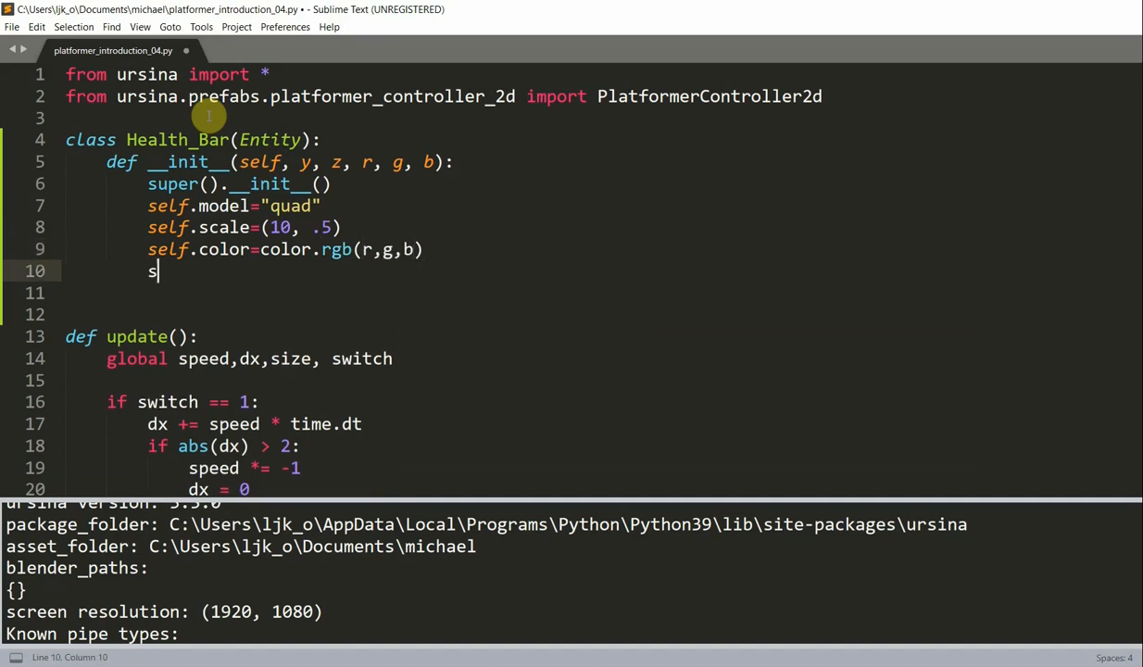
Assign self.y, self.z from arguments and set origin=(-.5, -.5)
{"action": "type", "text": "elf.y=y"}
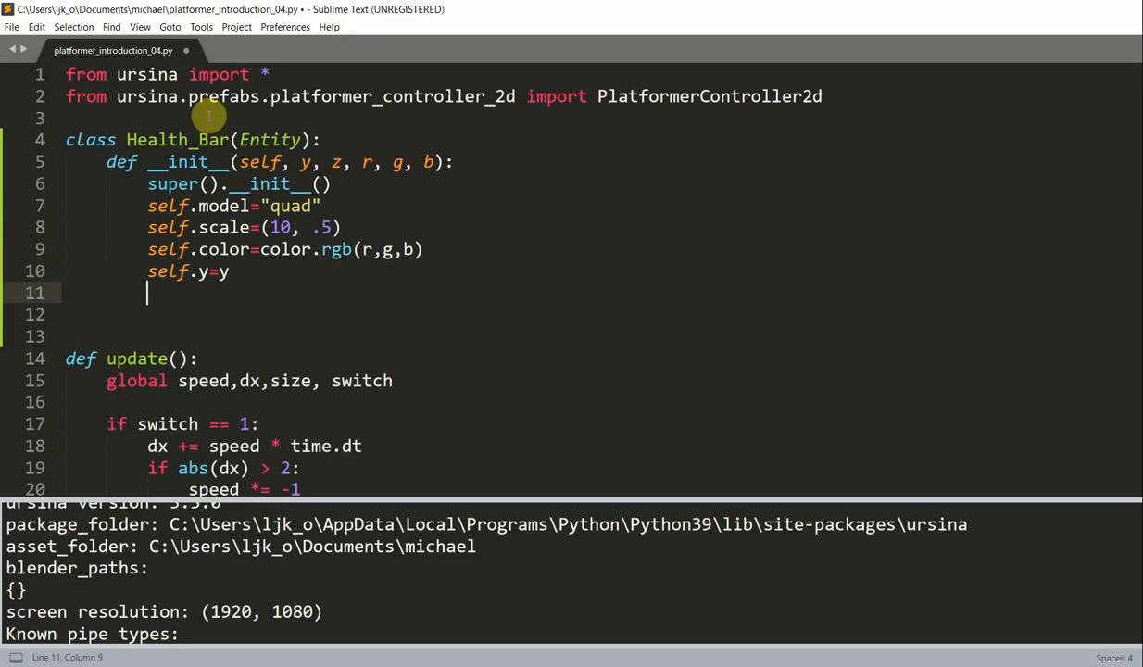
{"action": "type", "text": "self.z=z"}
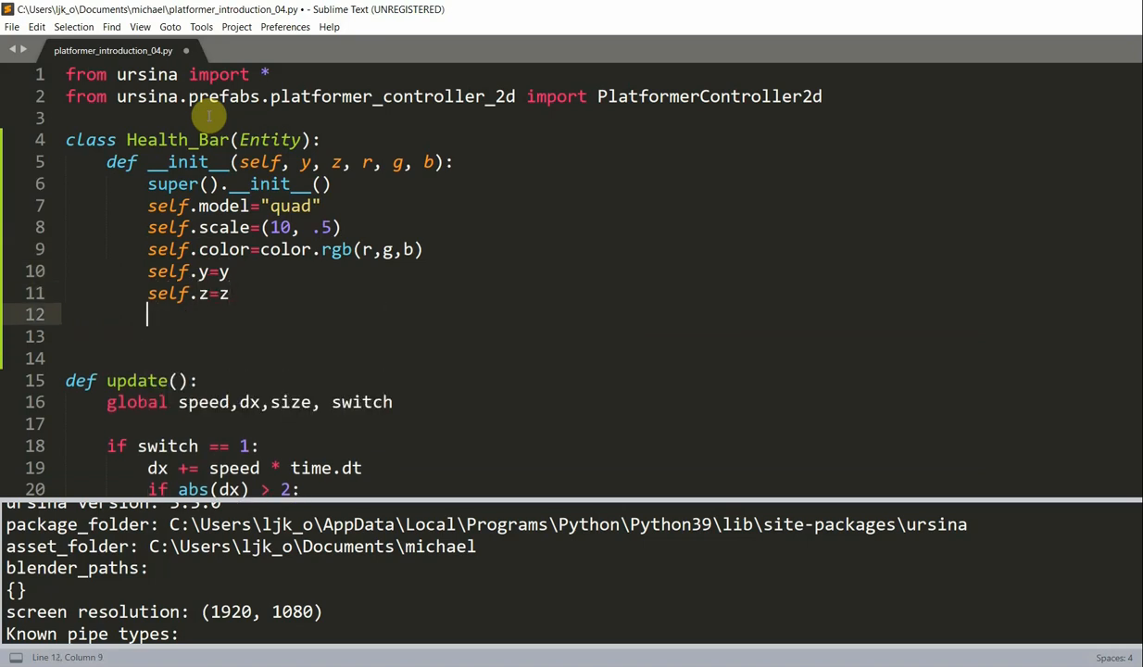
{"action": "type", "text": "self.r"}
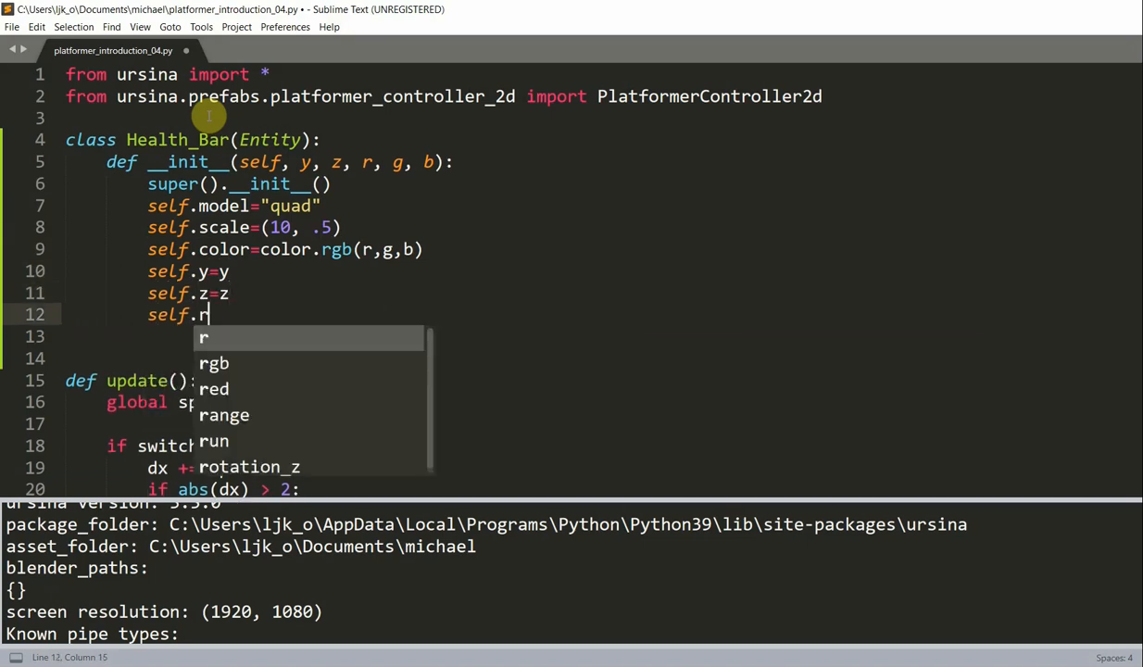
{"action": "type", "text": "o"}
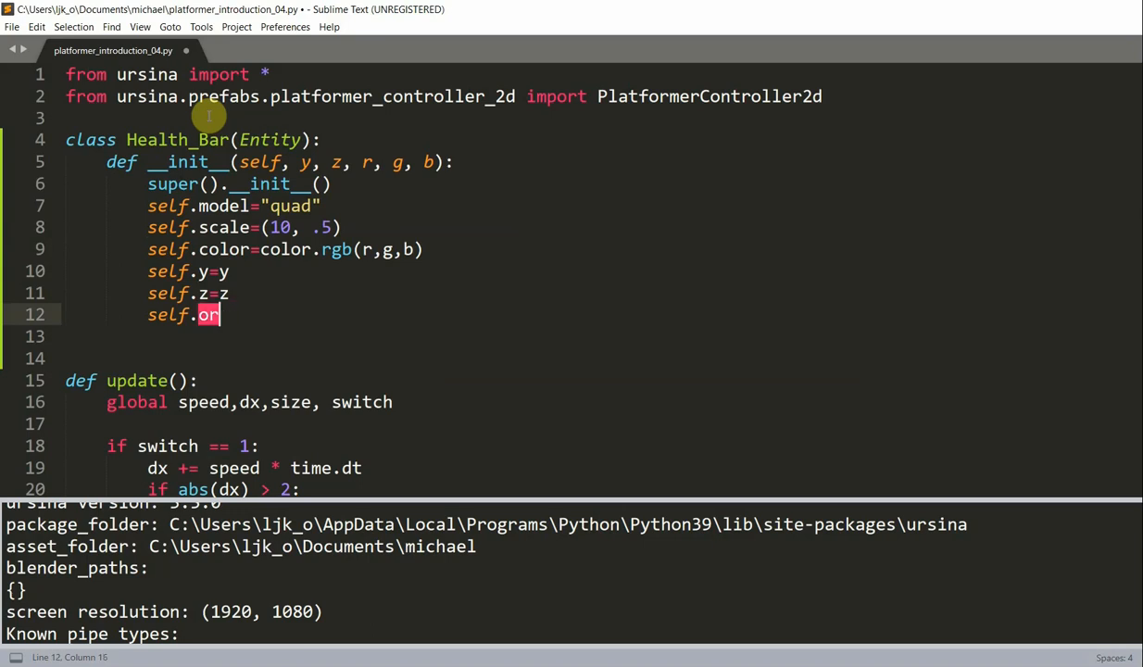
{"action": "type", "text": "igin=(-"}
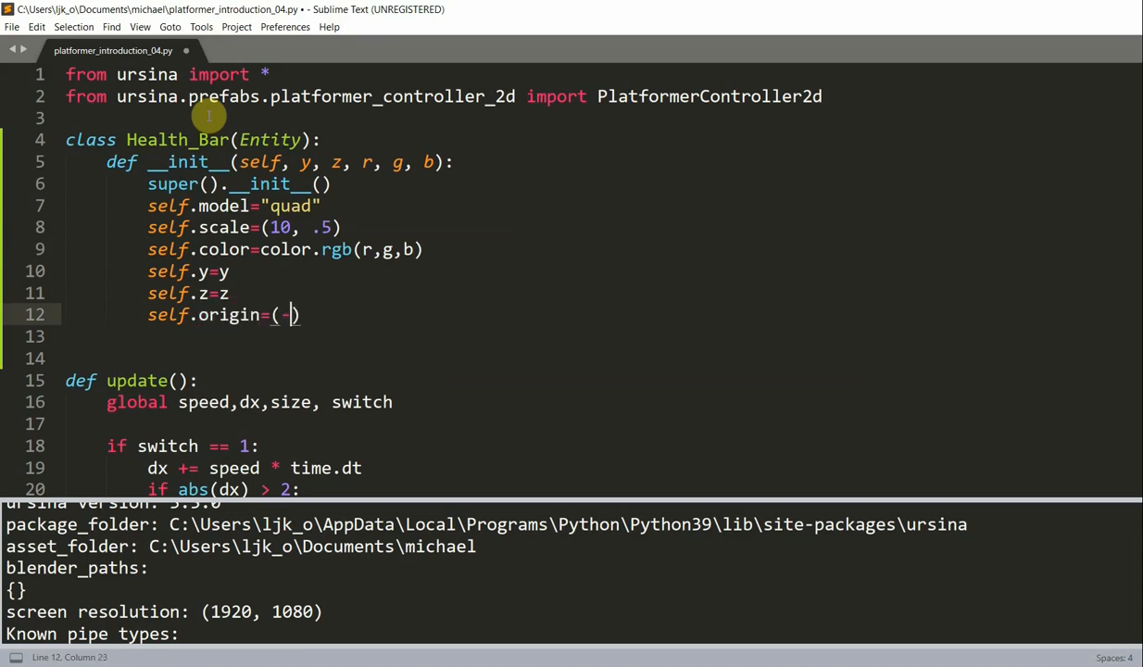
{"action": "type", "text": ".5, -.5"}
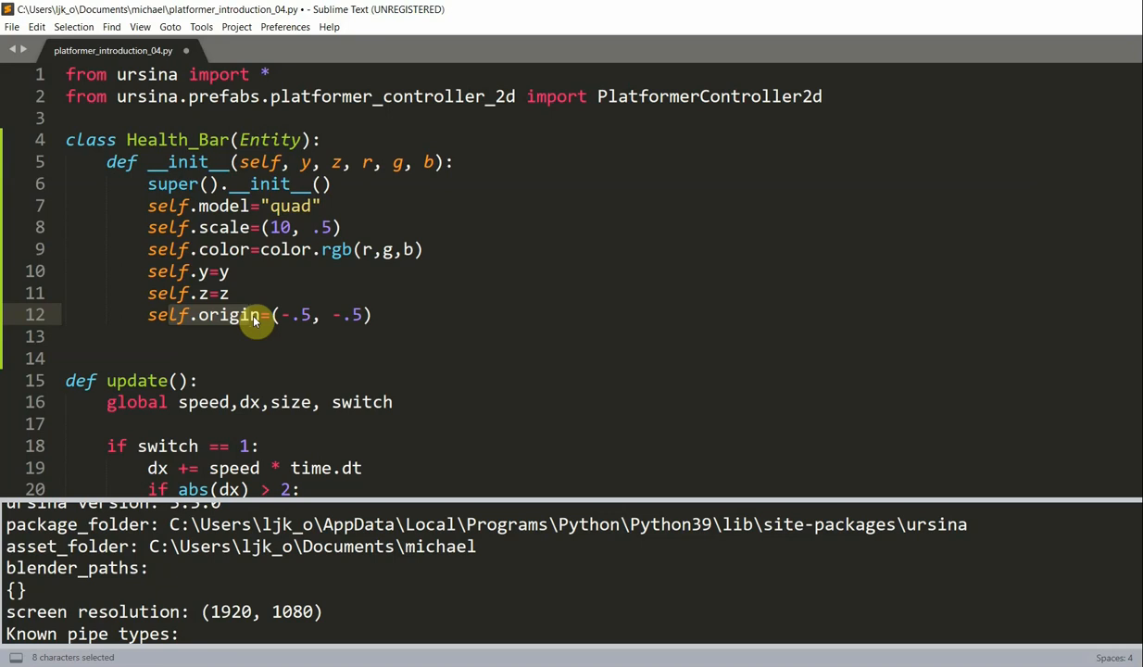
Under a #Health Bar comment, create full_bar=Health_Bar(4, 0, 255, 0, 0) in red
{"action": "scroll", "scroll_direction": "down", "scroll_amount": 3}
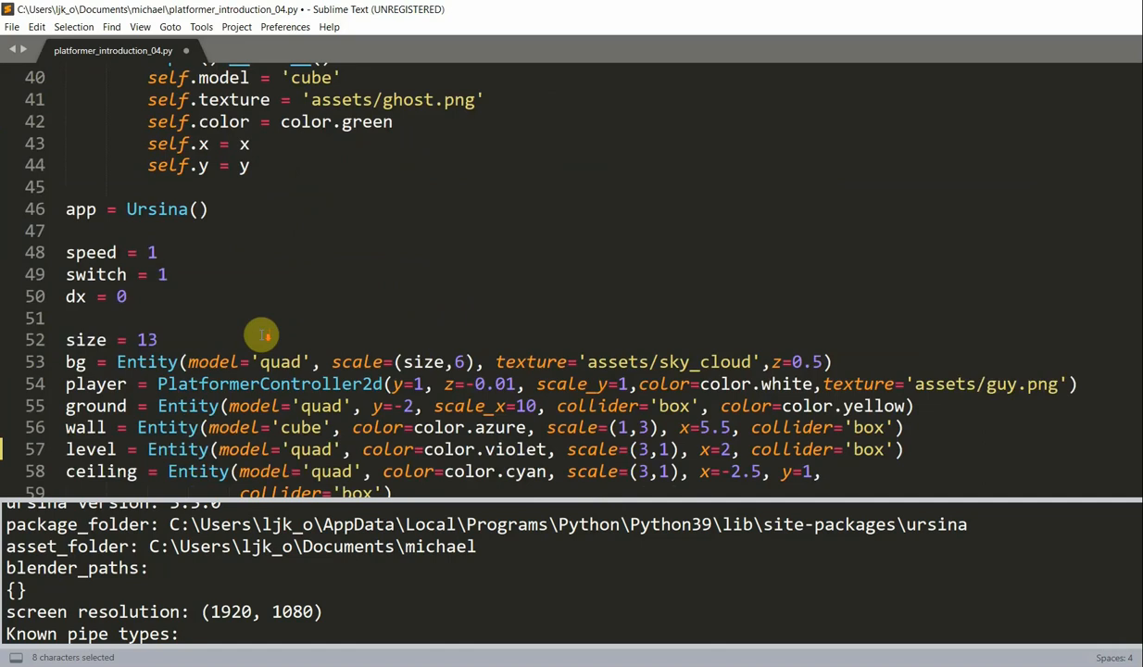
{"action": "scroll", "scroll_direction": "down", "scroll_amount": 3}
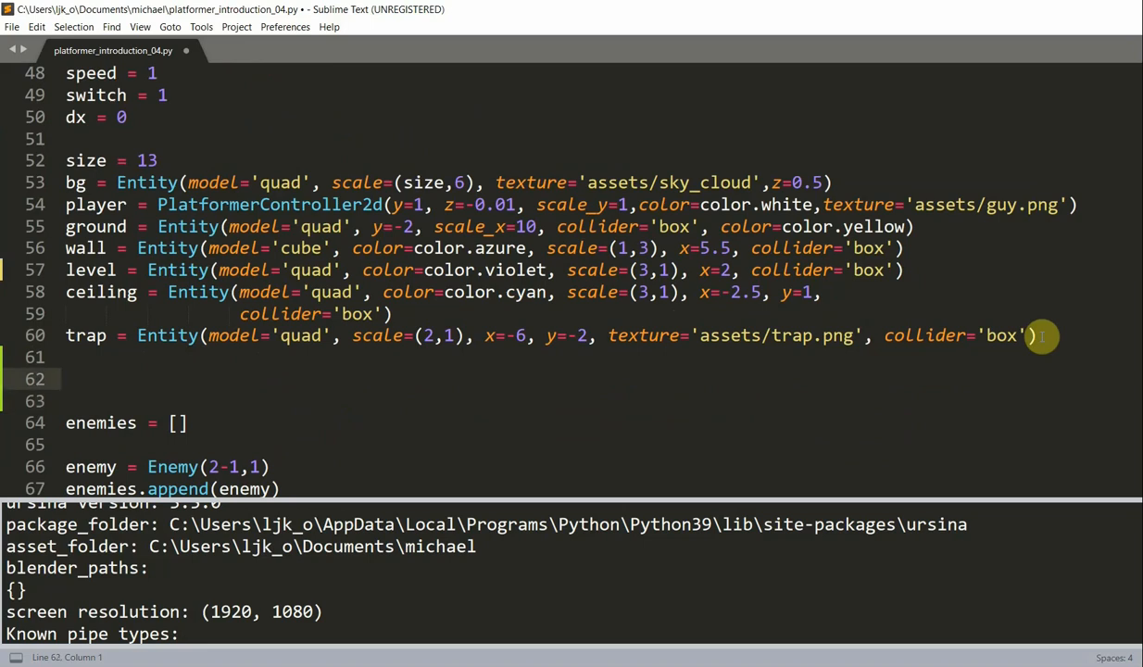
{"action": "type", "text": "#Health Bar"}
{"action": "left_click", "coordinate": [597, 400]}
{"action": "type", "text": "full_bar="}
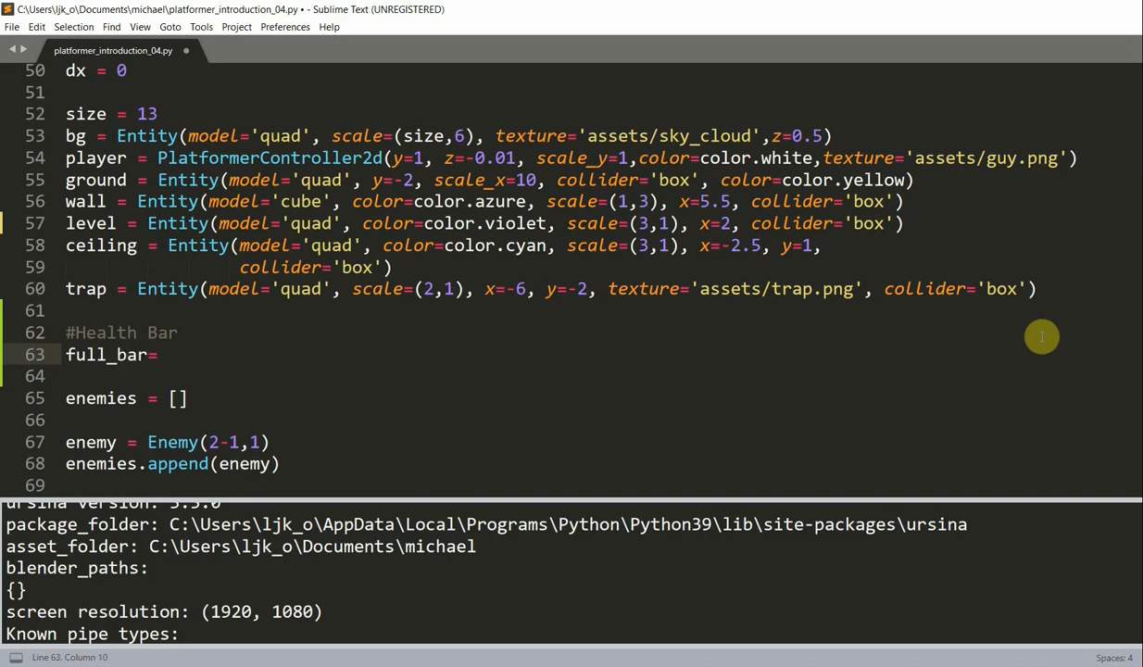
{"action": "type", "text": "Health_Bar("}
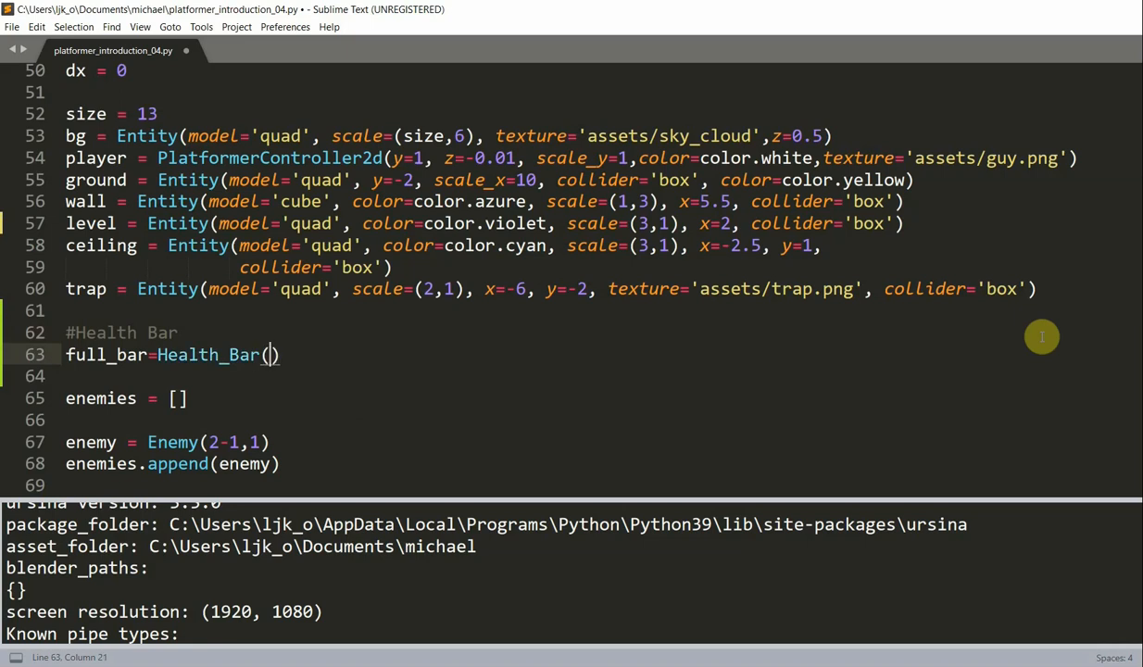
{"action": "type", "text": "4, 0,"}
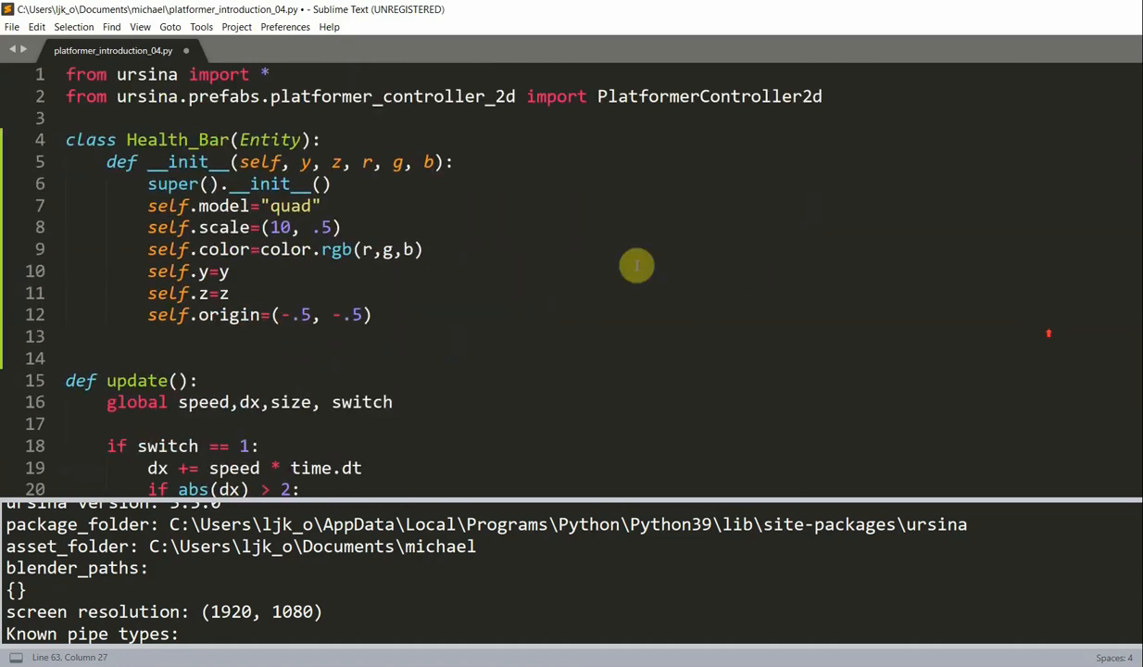
{"action": "scroll", "scroll_direction": "down", "scroll_amount": 3}
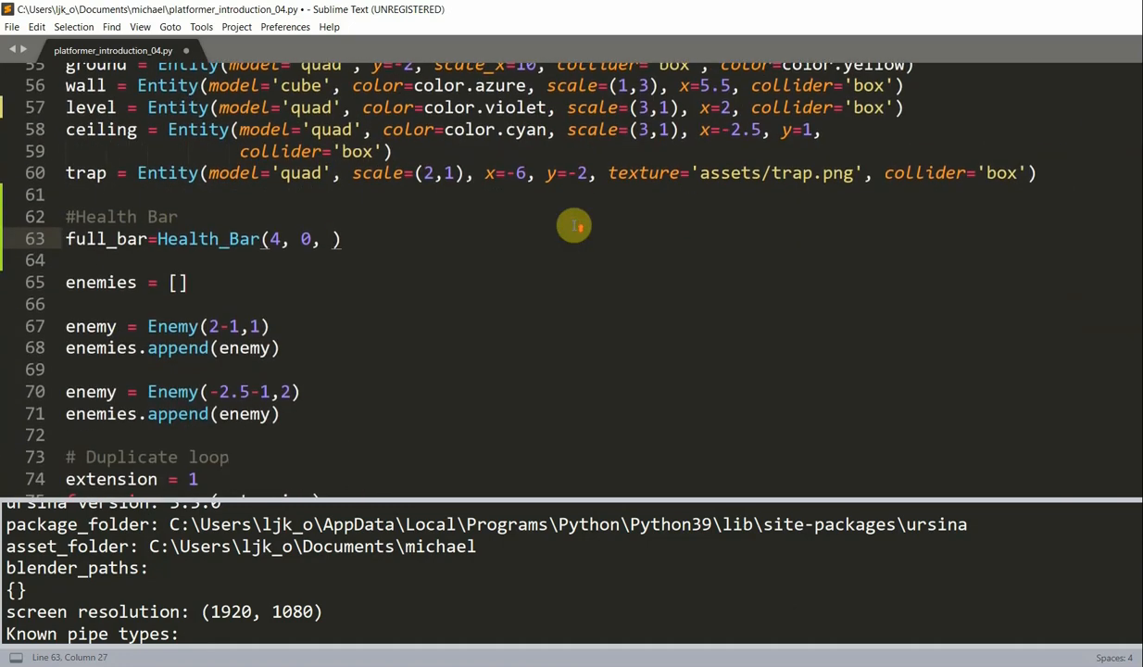
{"action": "type", "text": "255"}
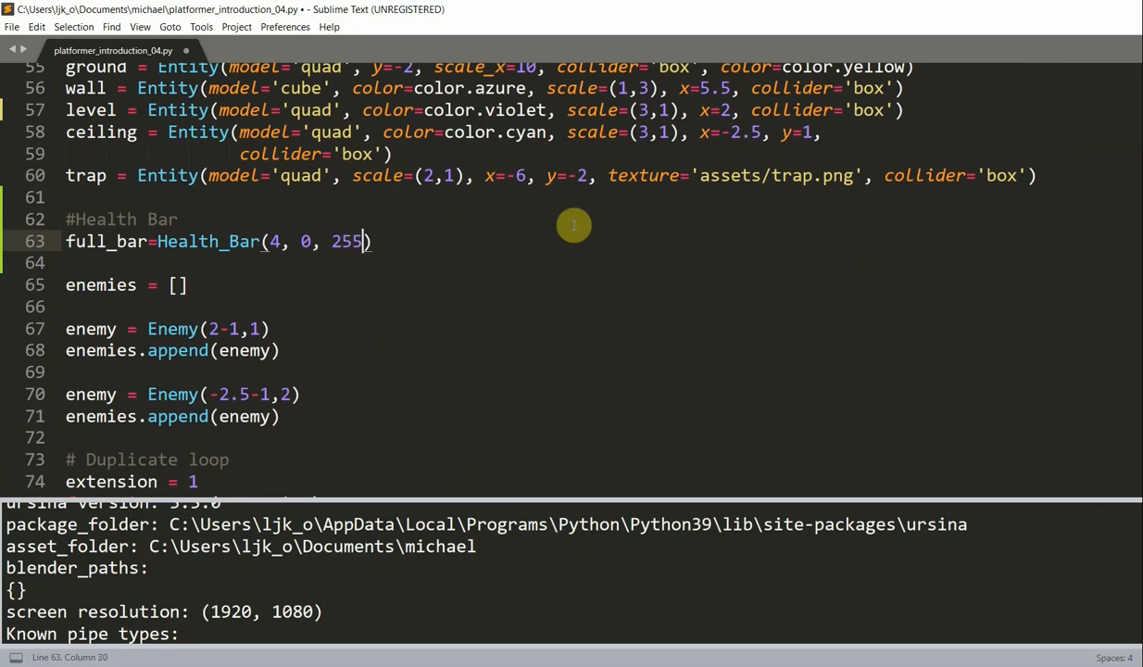
{"action": "type", "text": ", 0, 0"}
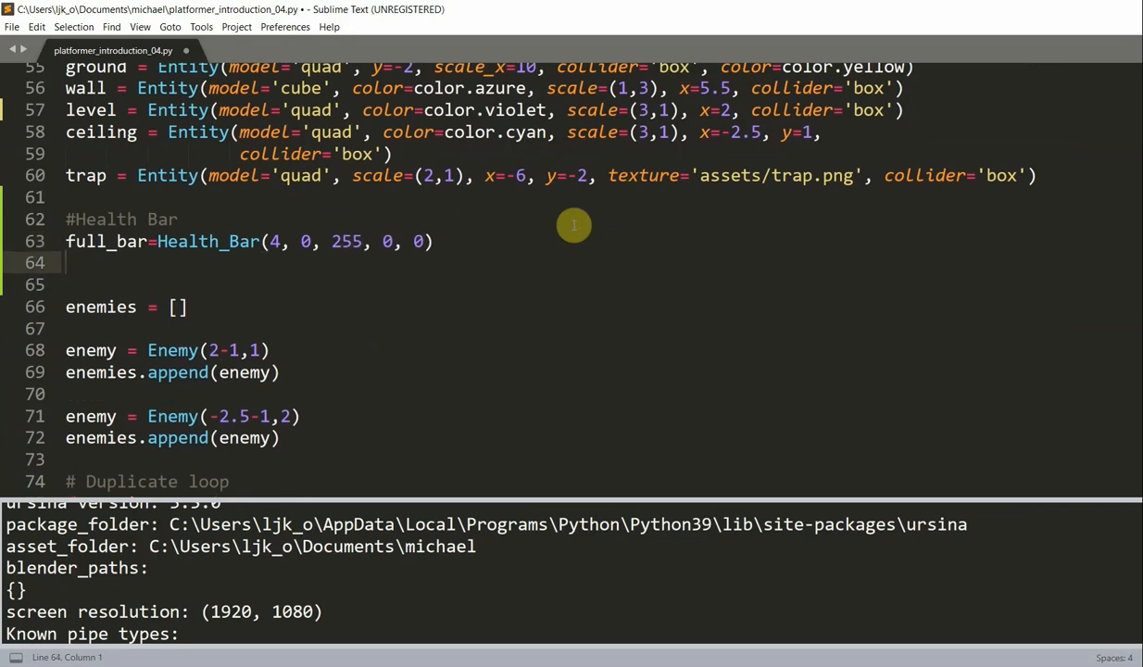
Create green_bar=Health_Bar(4, -.01, 0, 255, 0) slightly in front of the full bar
{"action": "type", "text": "green_bar="}
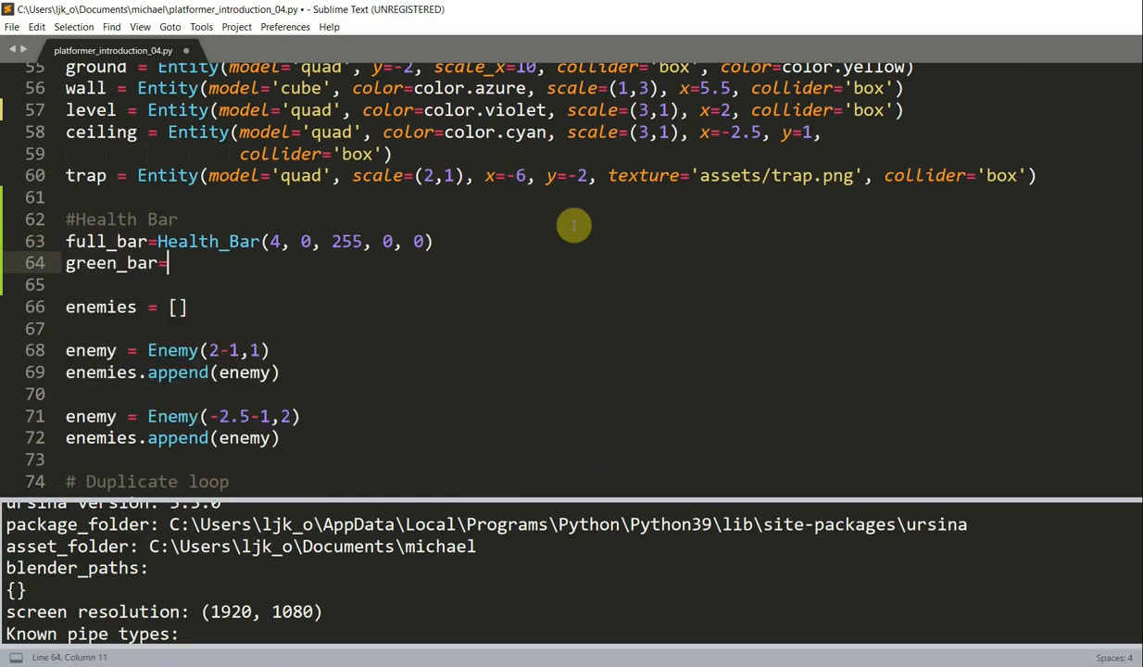
{"action": "type", "text": "Health_Bar(4,"}
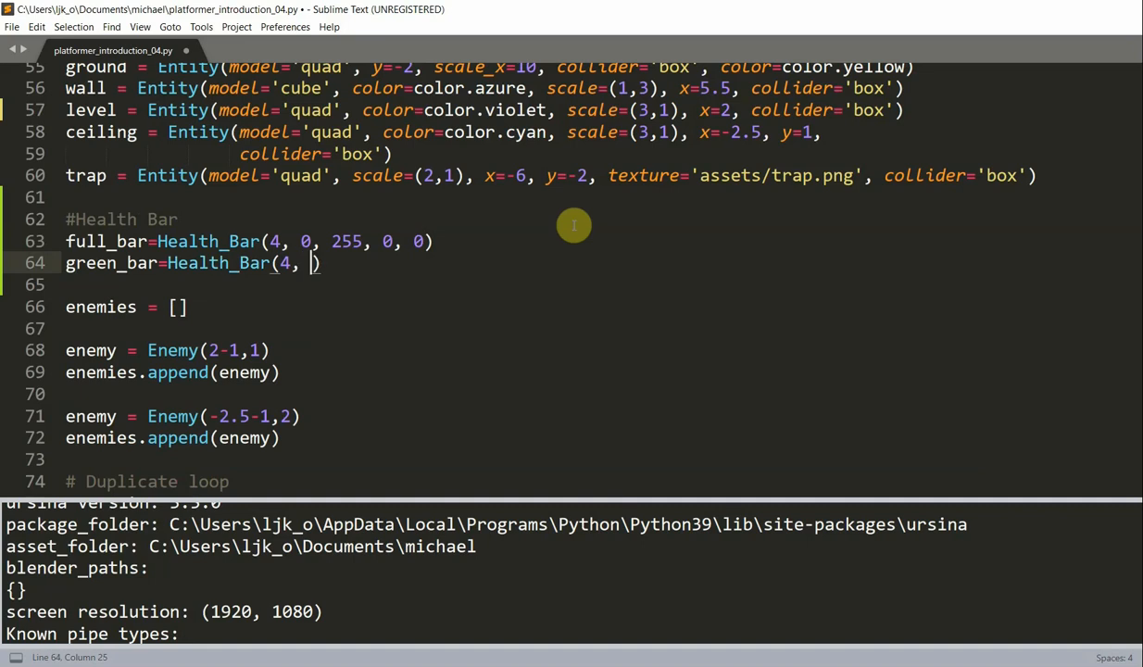
{"action": "type", "text": "-.01,"}
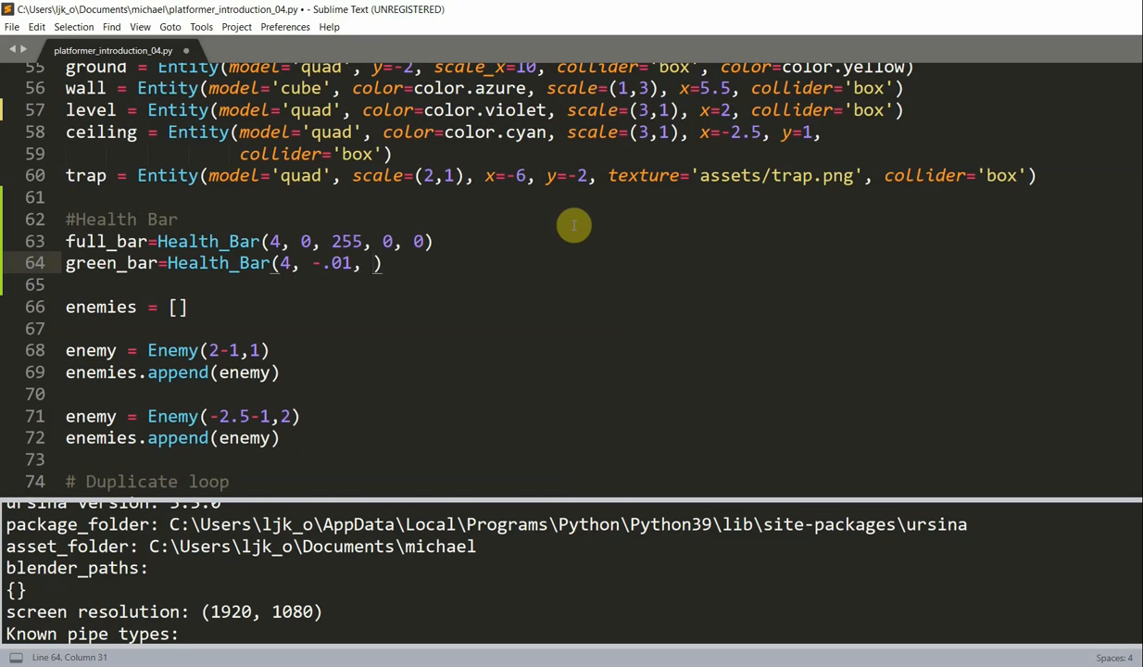
{"action": "type", "text": "0,"}
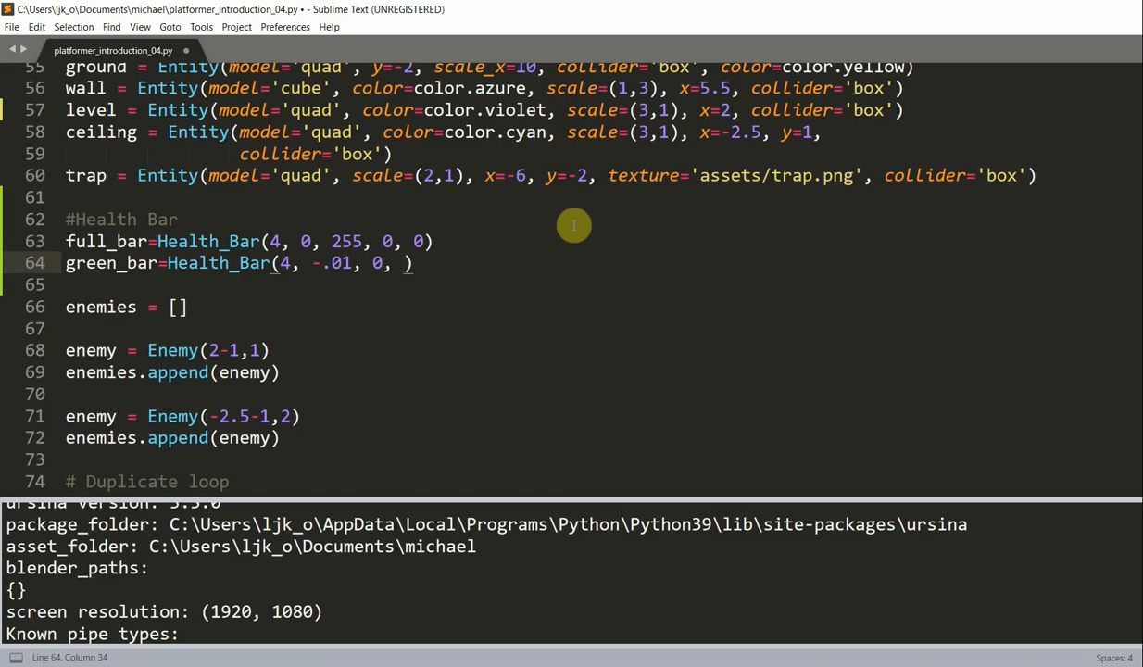
{"action": "type", "text": "255, 0"}
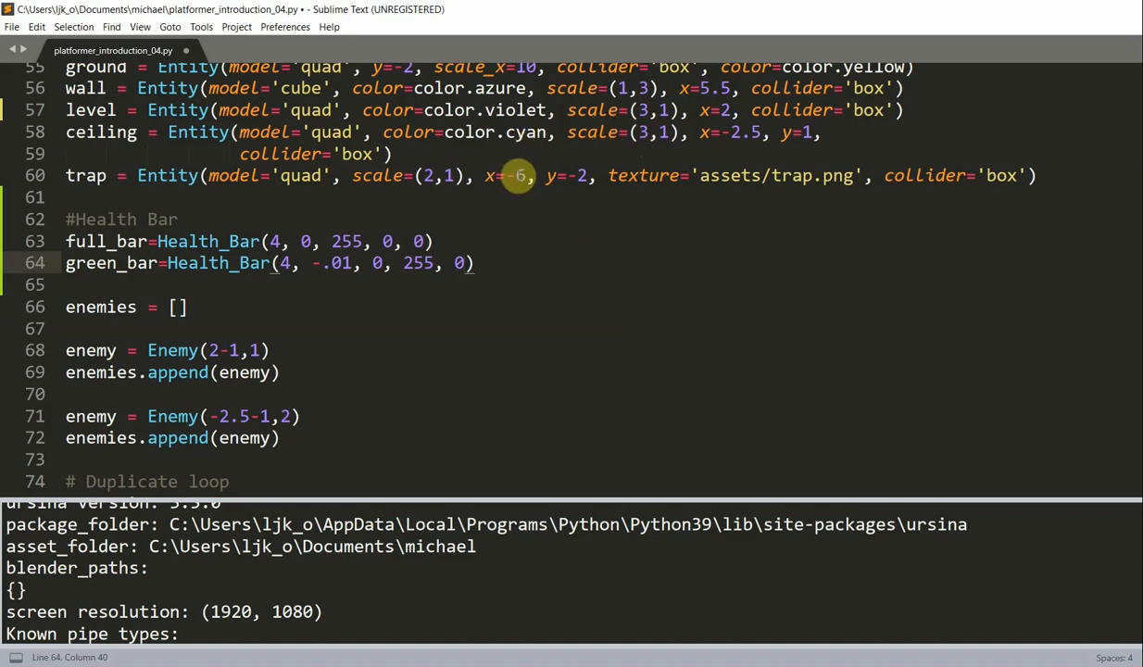
{"action": "mouse_move", "coordinate": [345, 263]}
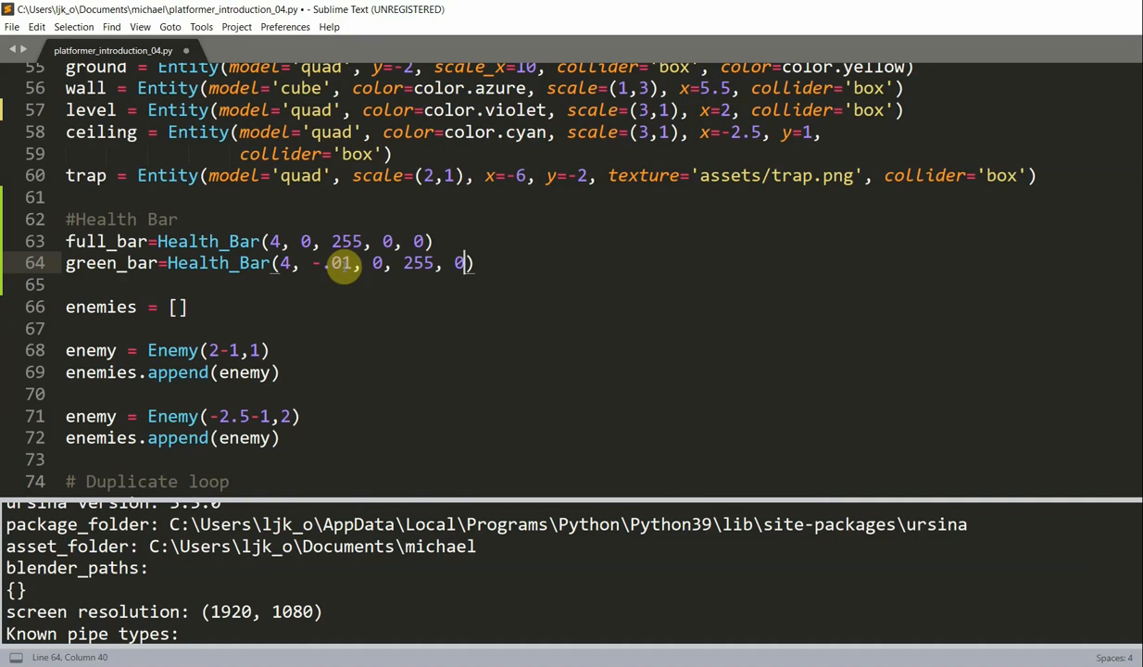
{"action": "left_click_drag", "start_coordinate": [324, 263], "coordinate": [472, 263]}
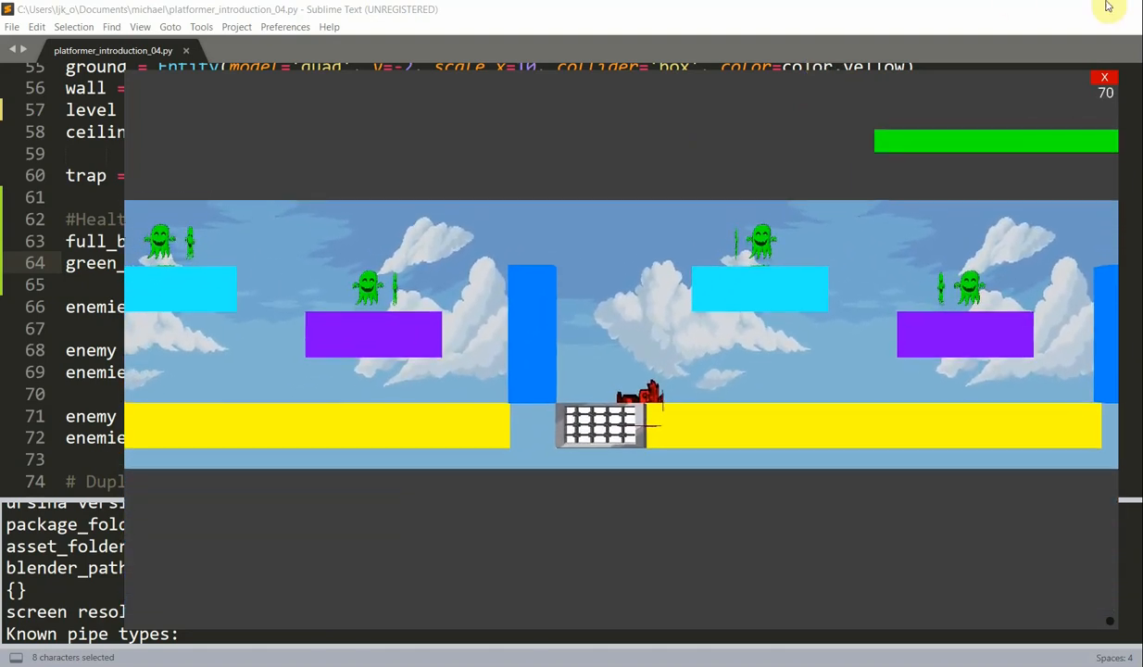
{"action": "left_click", "coordinate": [1104, 78]}
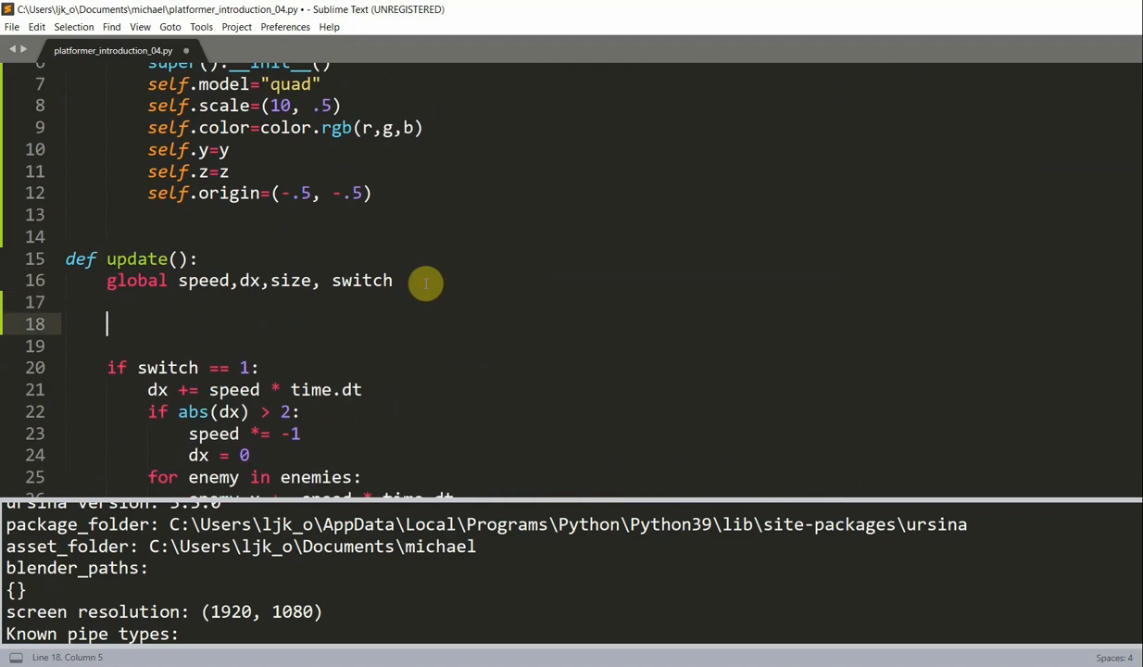
In update(), write full_bar.x=camera.x and green_bar.x=full_bar.x
{"action": "type", "text": "full_bar.x"}
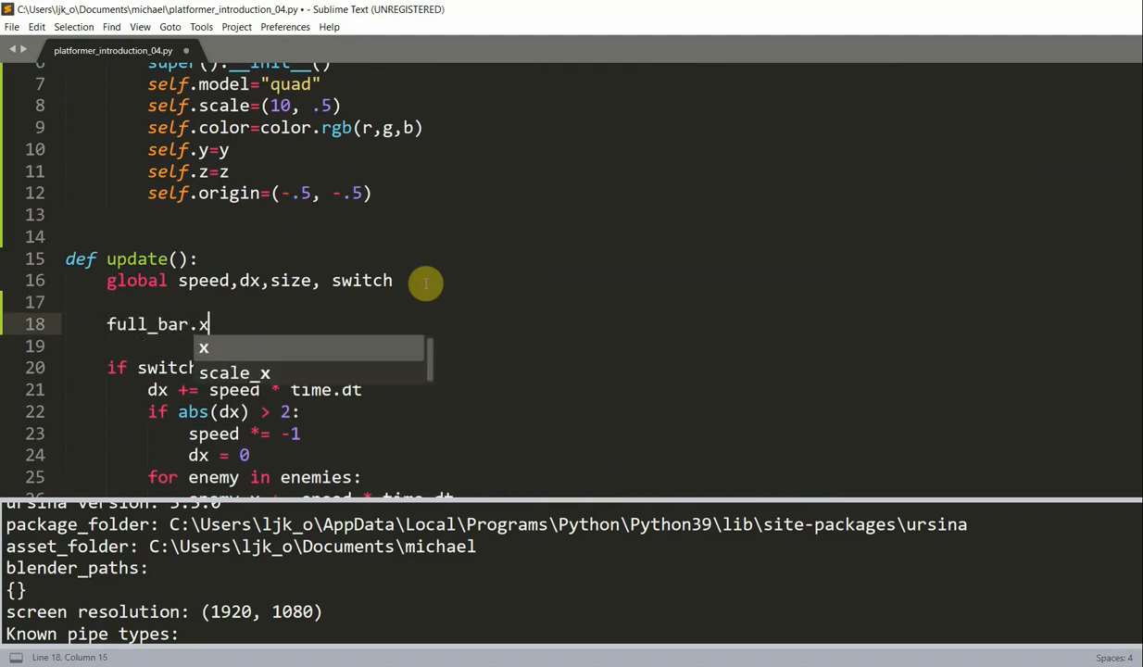
{"action": "type", "text": "=camera.x"}
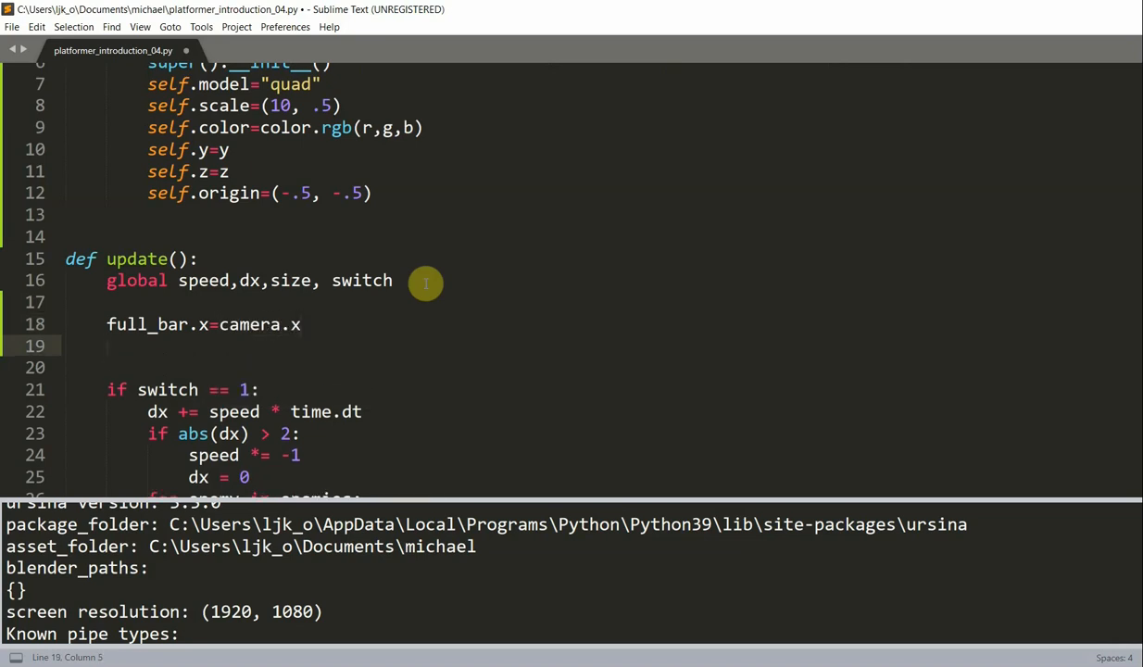
{"action": "type", "text": "green_bar."}
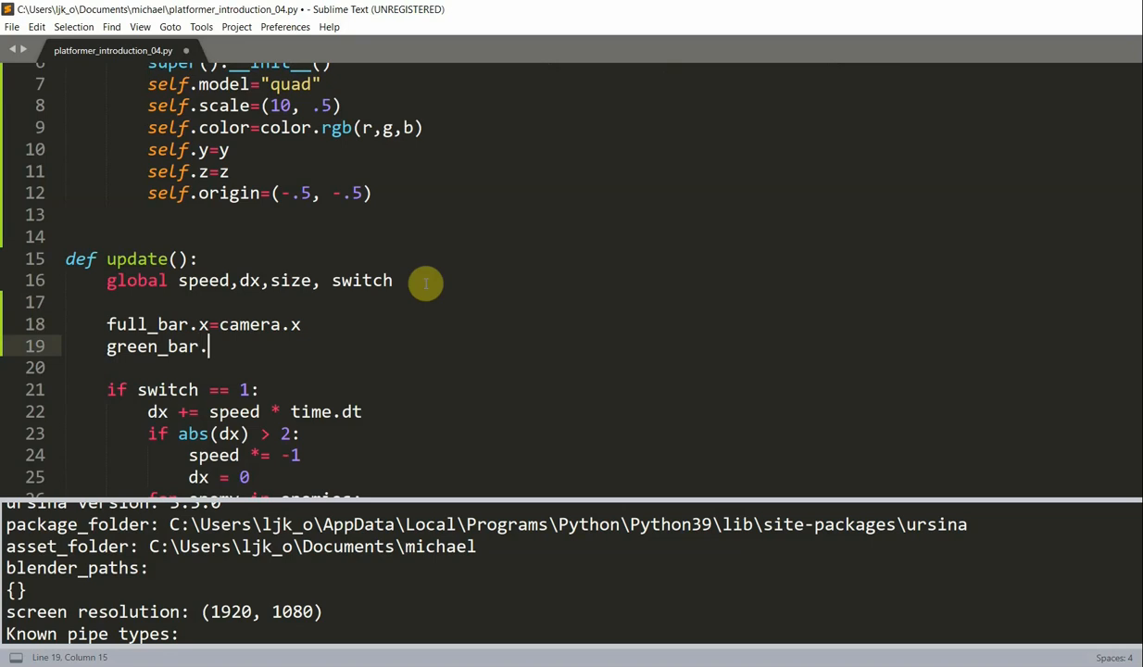
{"action": "type", "text": "x=full_bar.x"}
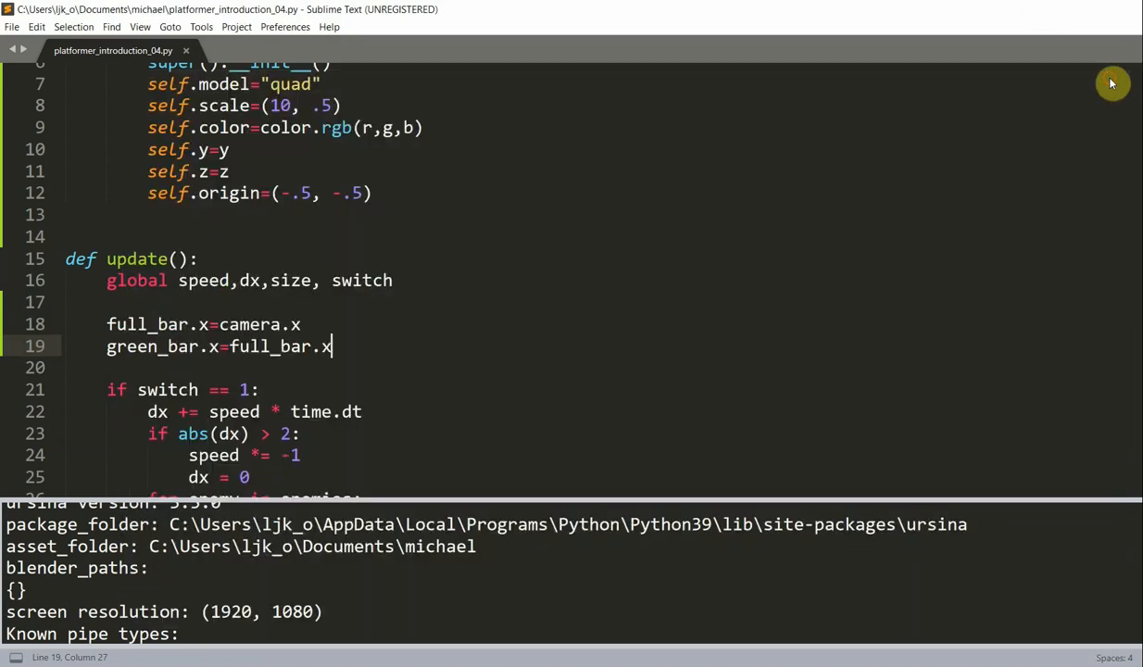
{"action": "scroll", "scroll_direction": "down", "scroll_amount": 3}
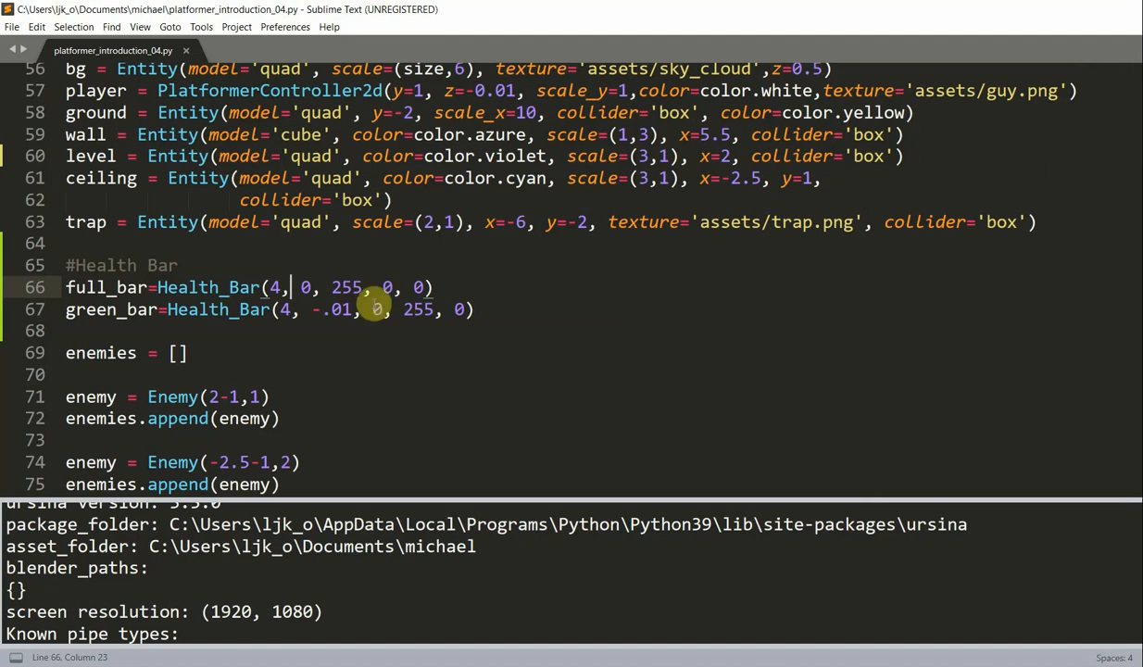
{"action": "mouse_move", "coordinate": [304, 330]}
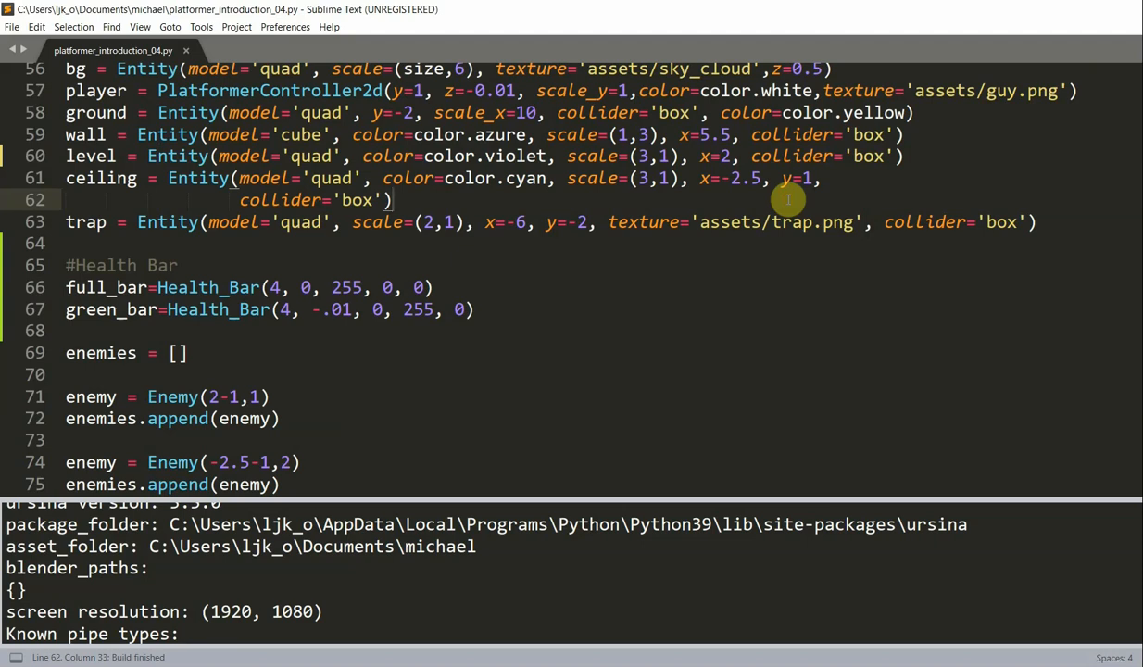
{"action": "mouse_move", "coordinate": [663, 200]}
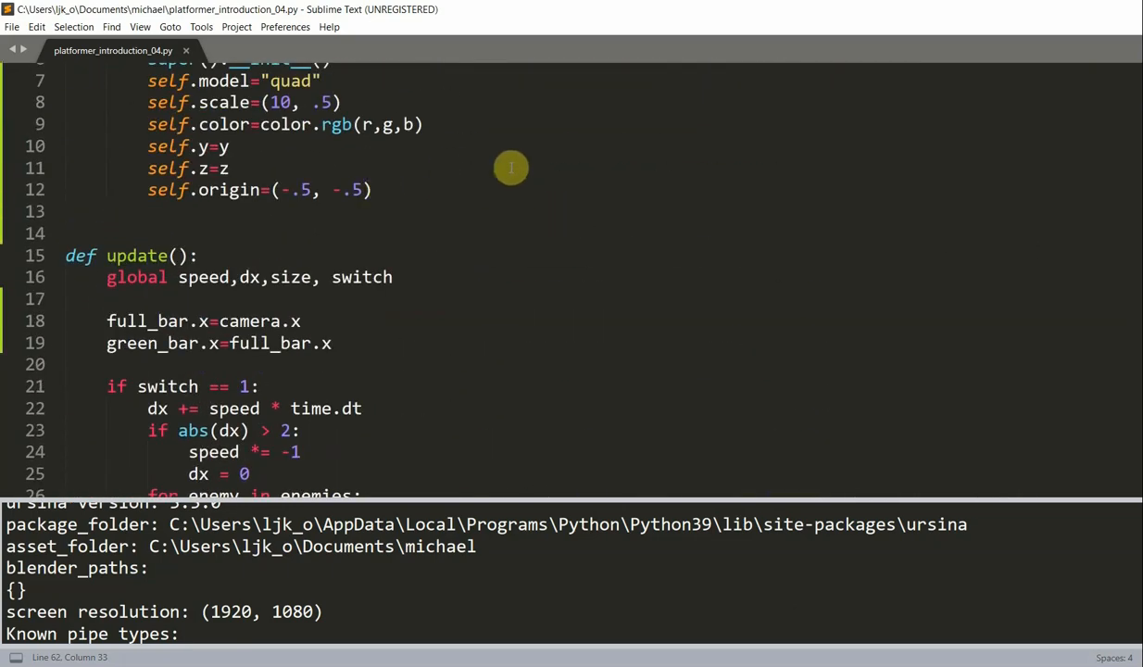
Append - size//2 to the full_bar.x line so the bar is centred
{"action": "scroll", "scroll_direction": "down", "scroll_amount": 3}
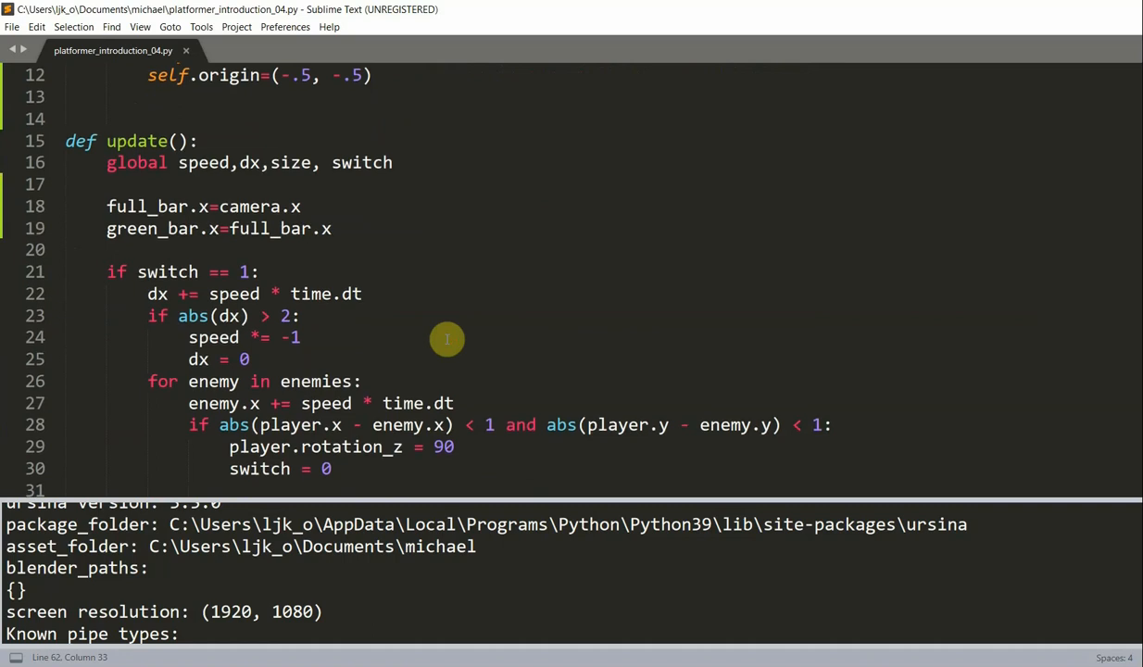
{"action": "left_click", "coordinate": [307, 206]}
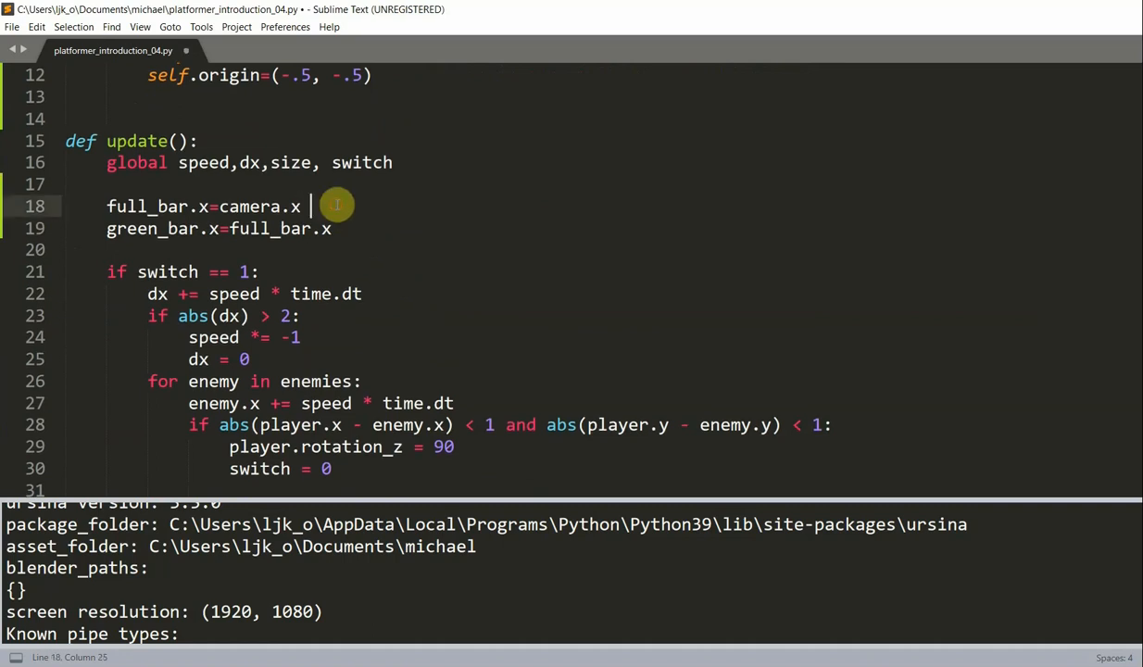
{"action": "type", "text": "- size"}
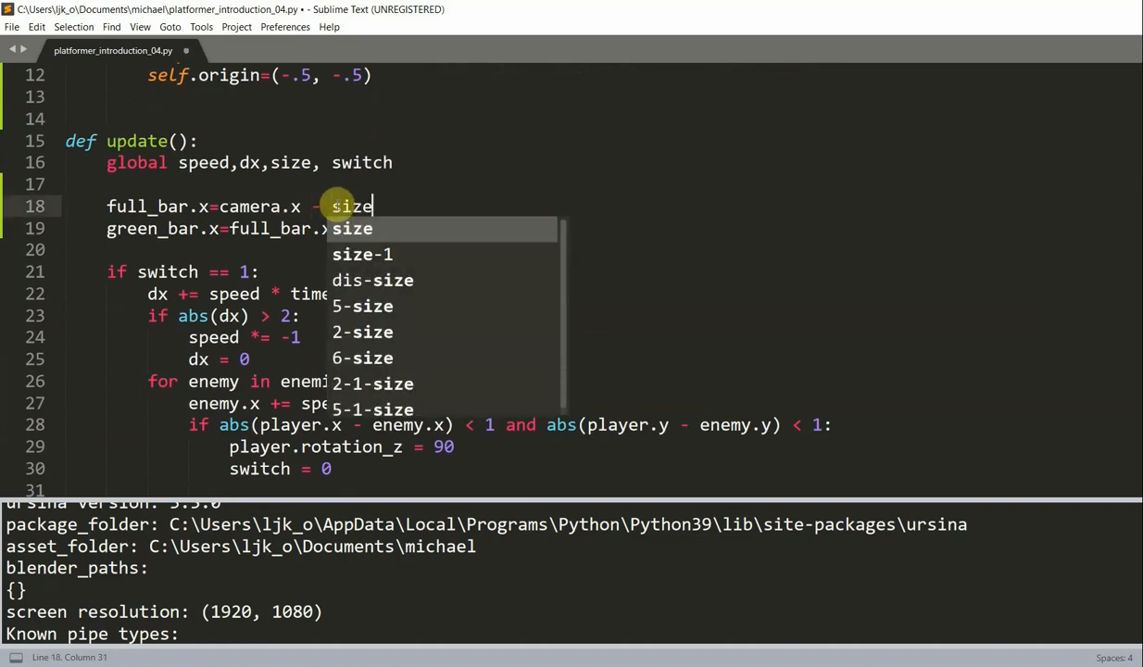
{"action": "type", "text": "//2"}
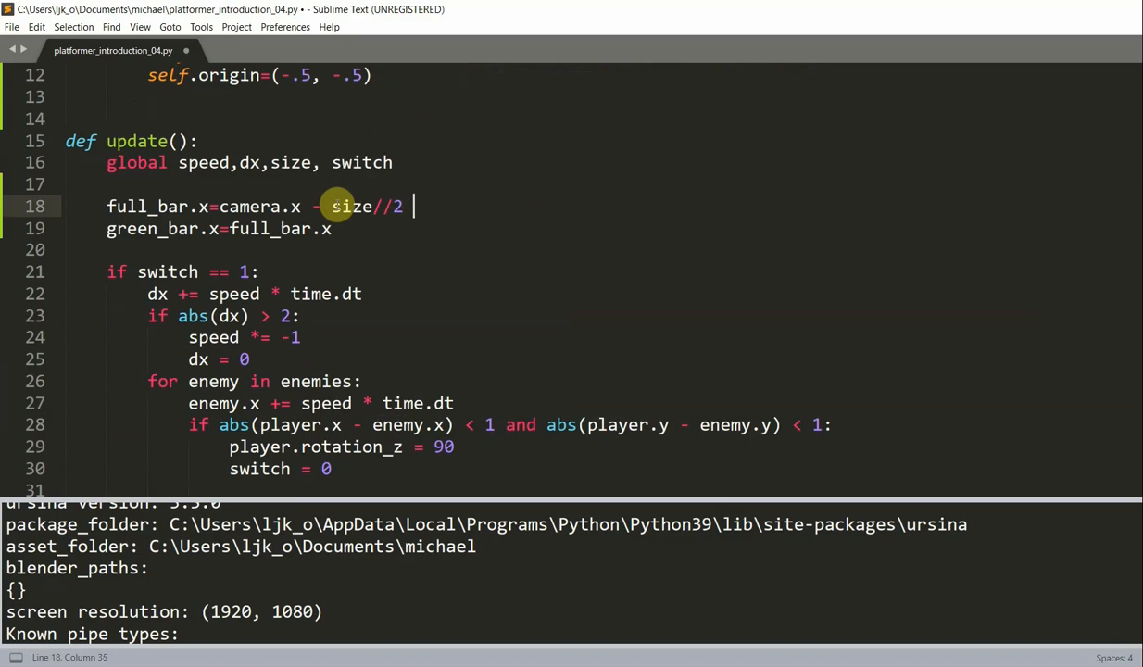
Add the comment '#here, the size is the width of the background image' and test-run the game
{"action": "type", "text": "#here, the si"}
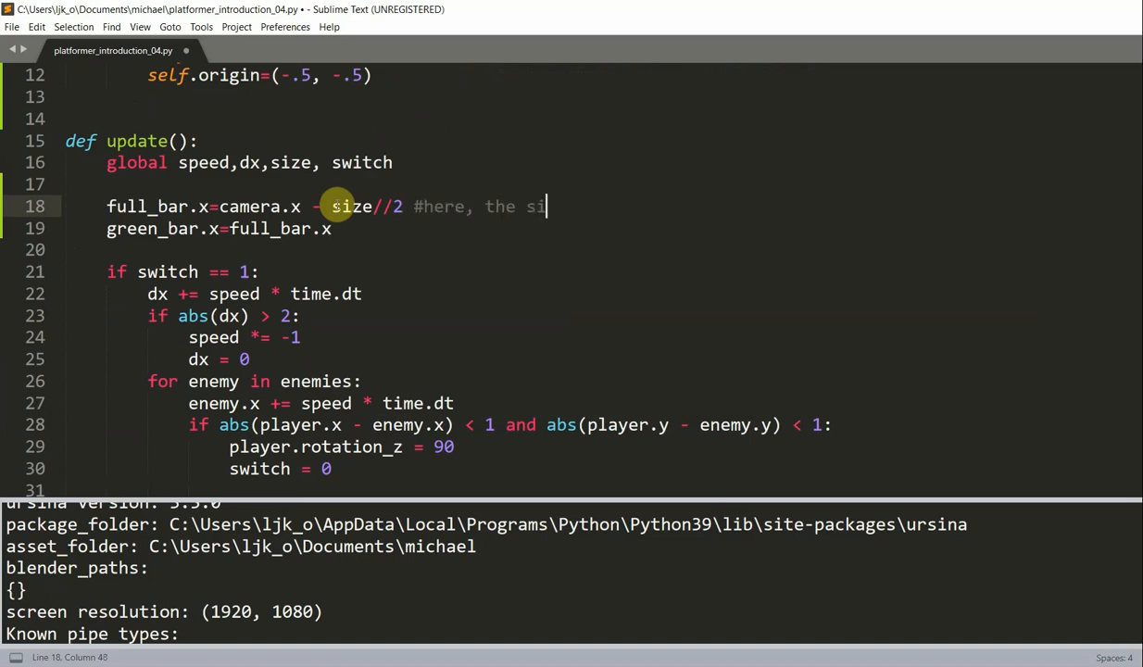
{"action": "type", "text": "ze is the width"}
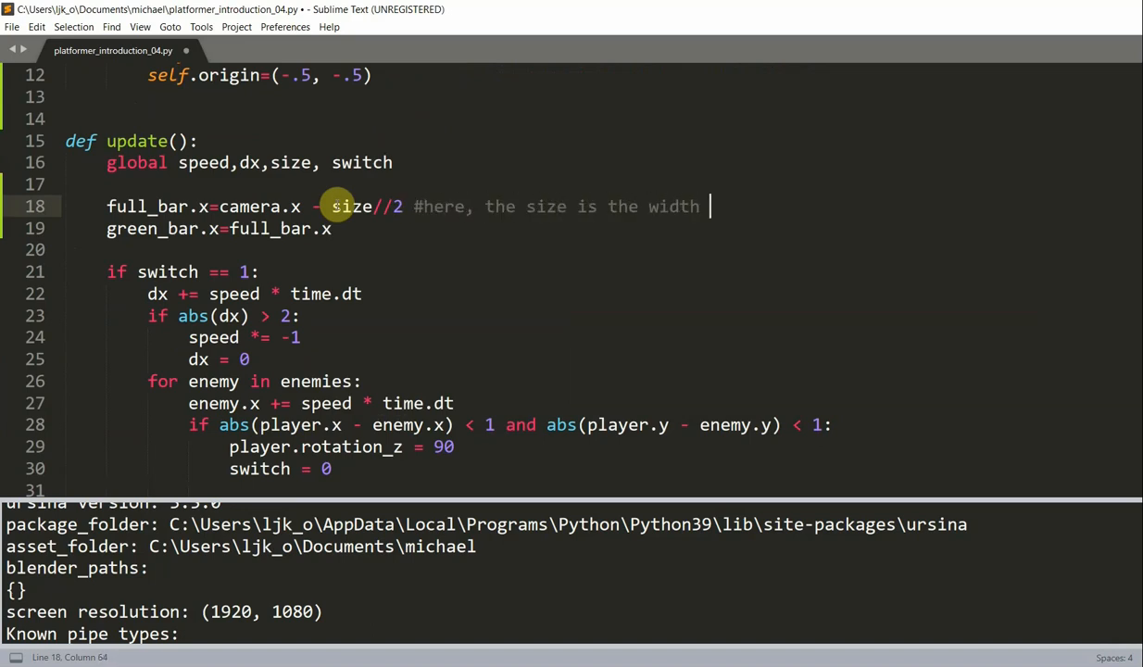
{"action": "type", "text": "of the background"}
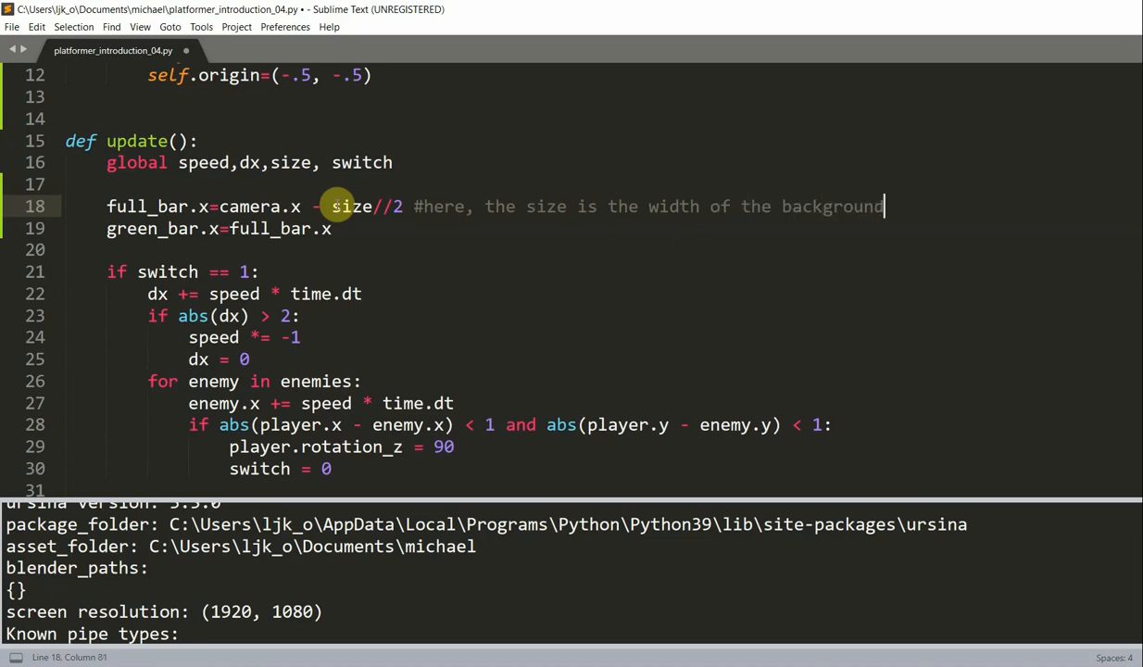
{"action": "type", "text": "image"}
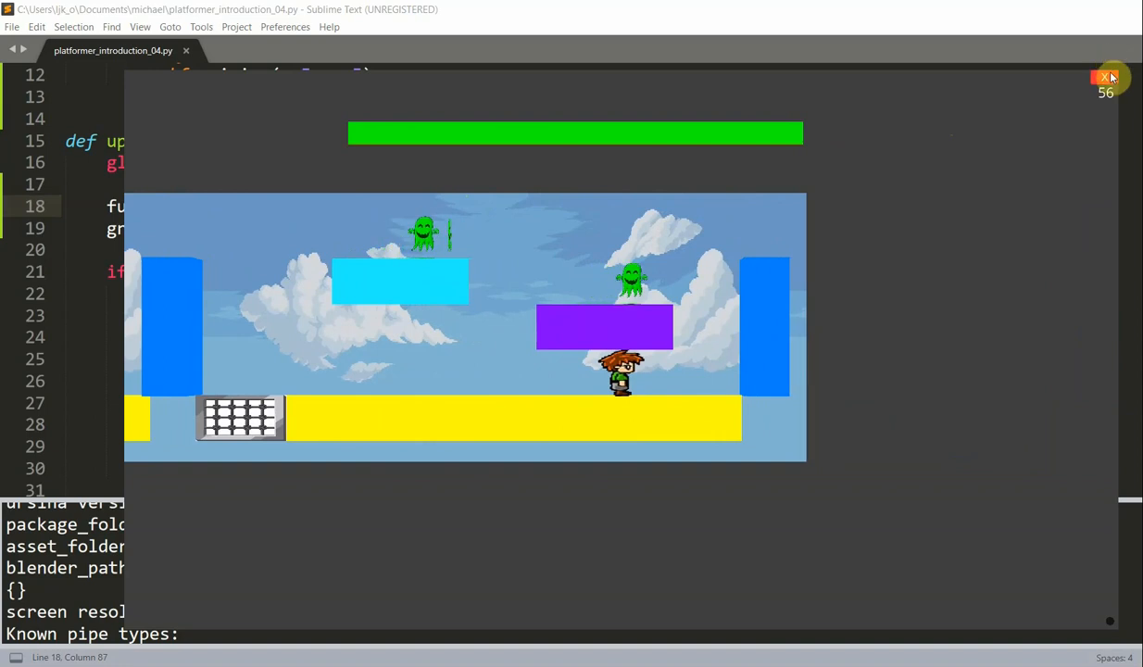
{"action": "left_click", "coordinate": [1108, 78]}
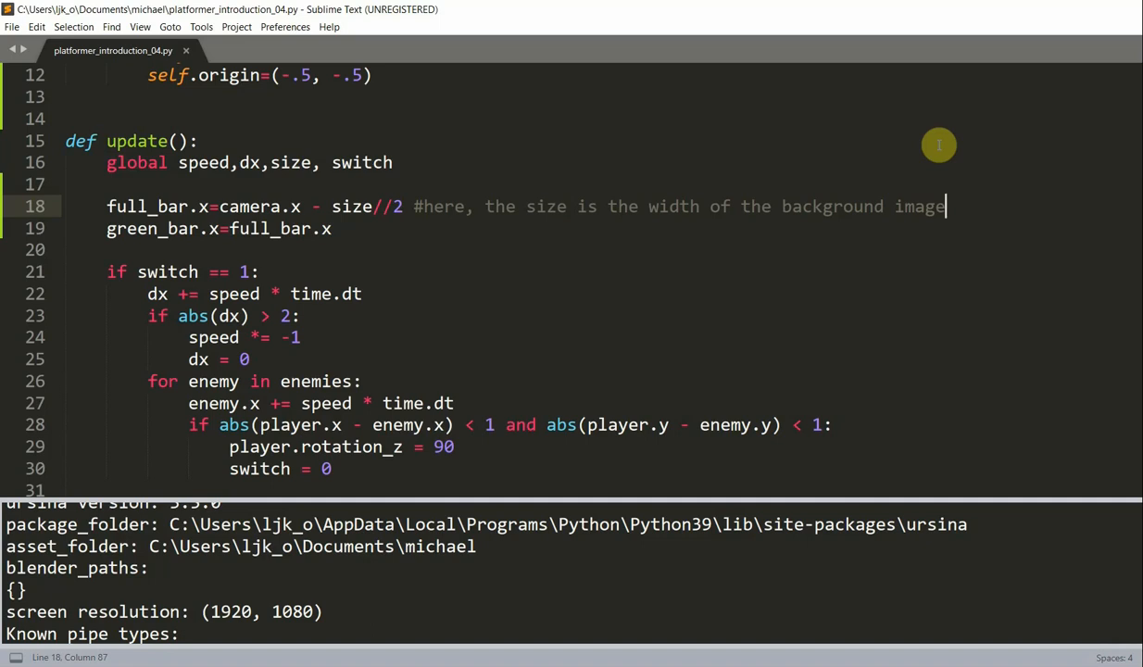
{"action": "mouse_move", "coordinate": [389, 254]}
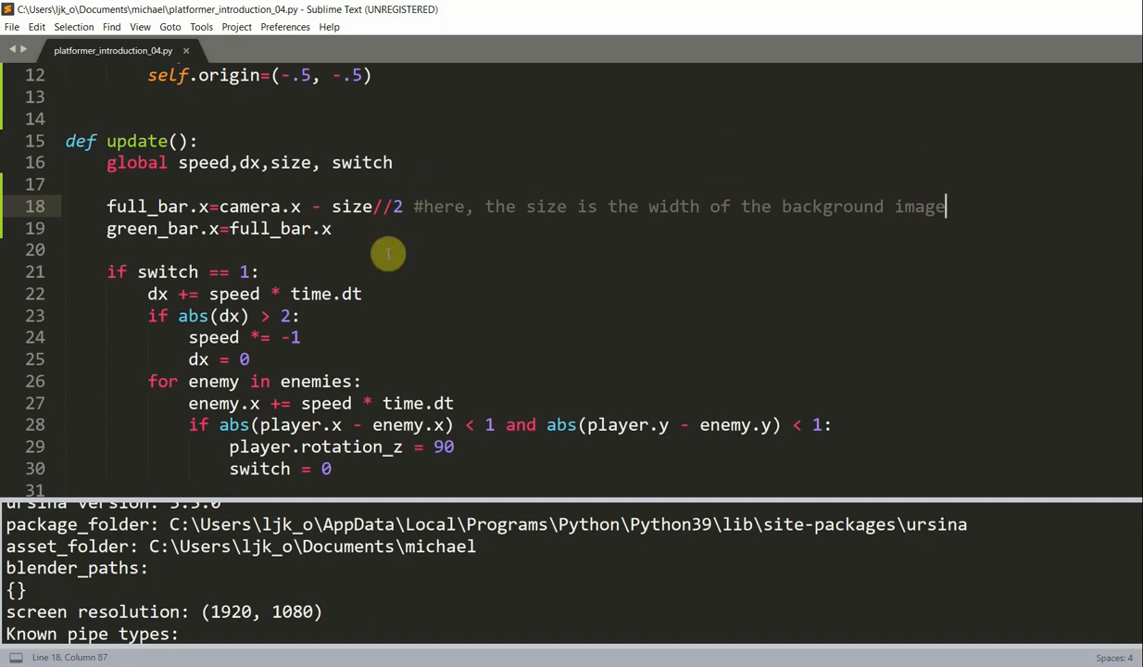
Scroll to the '# Check if trapped' block and begin a shrink variable
{"action": "scroll", "scroll_direction": "down", "scroll_amount": 3}
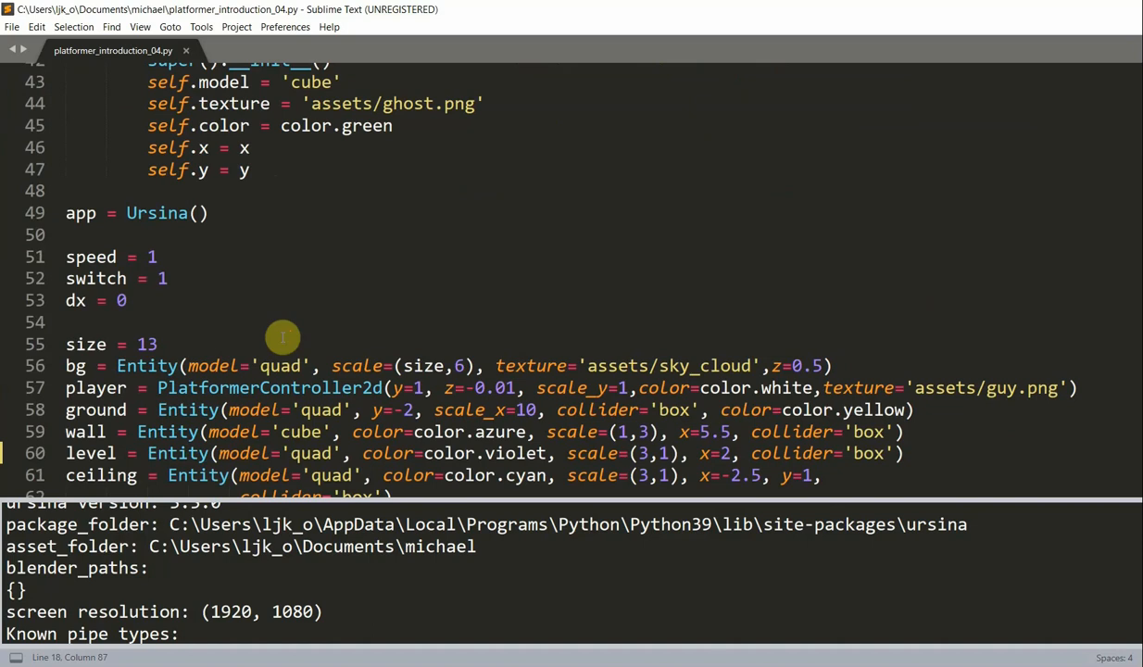
{"action": "type", "text": "sh"}
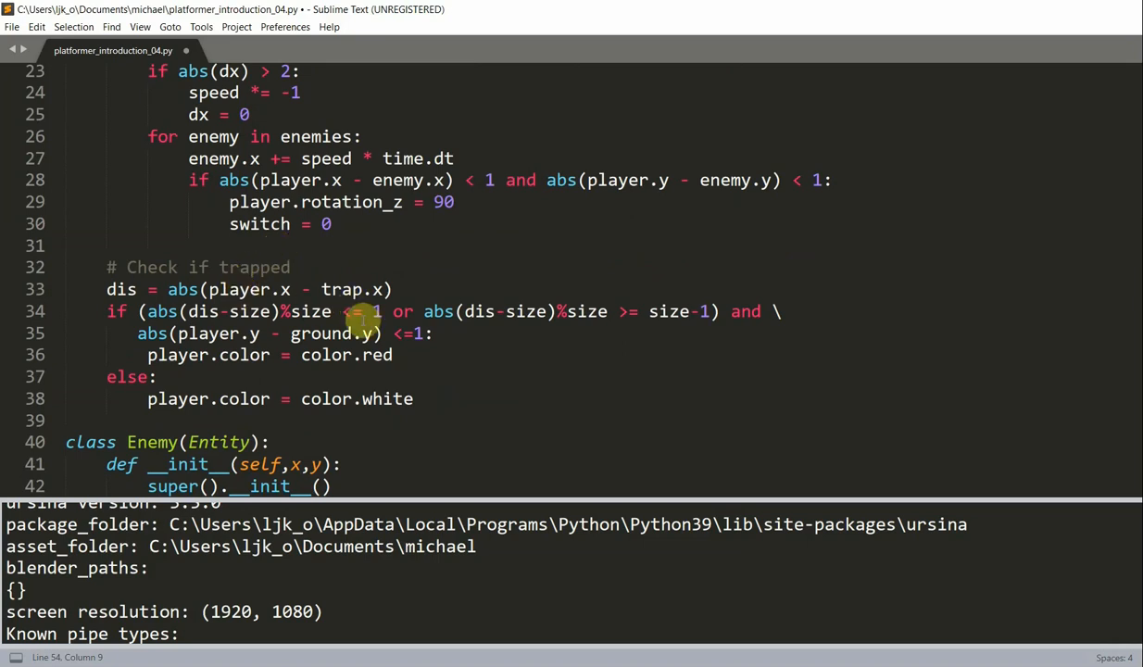
After player.color=color.red, add '#Check Health Bar' and green_bar.scale_x-=shrink*time.dt
{"action": "left_click", "coordinate": [163, 311]}
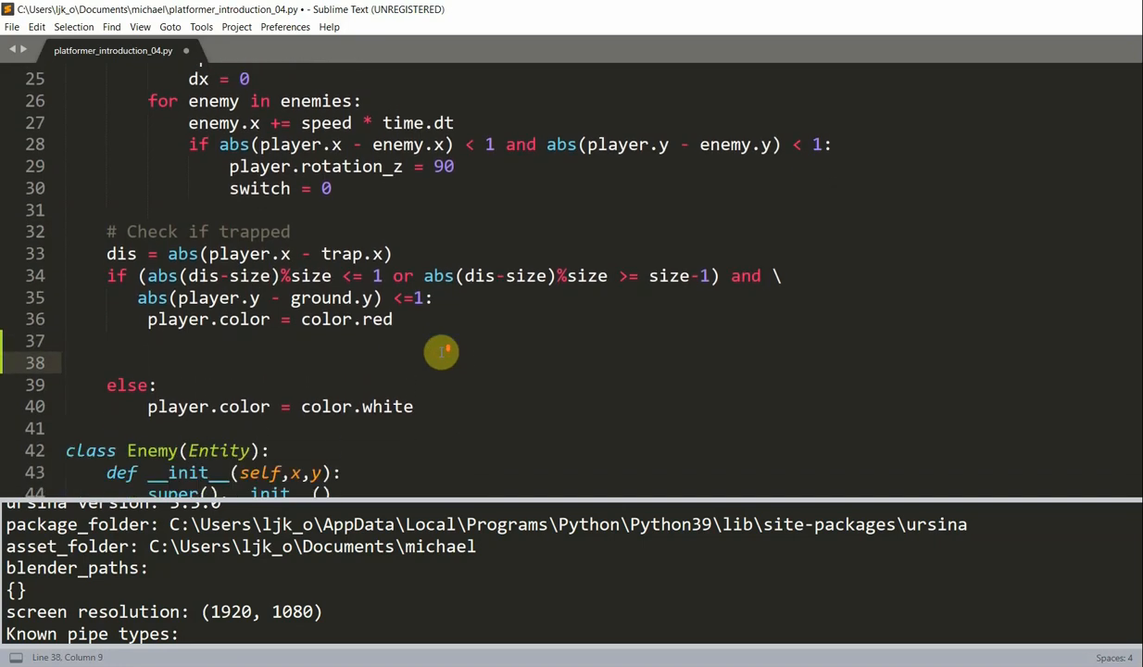
{"action": "type", "text": "#Cgeck Health Bar"}
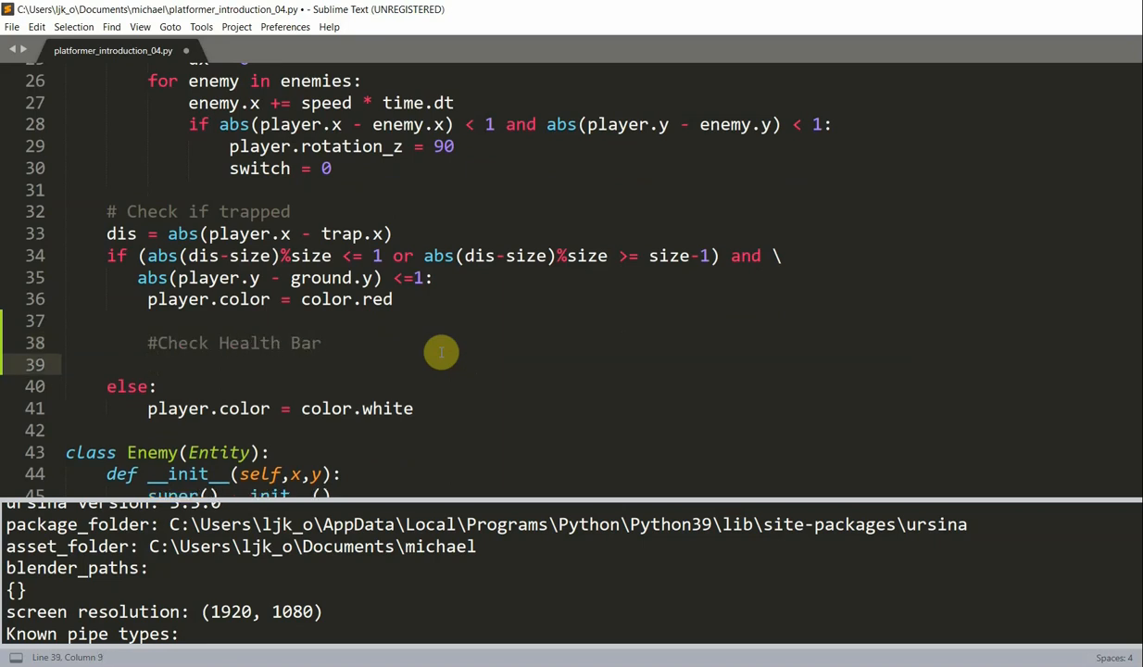
{"action": "type", "text": "green_bar"}
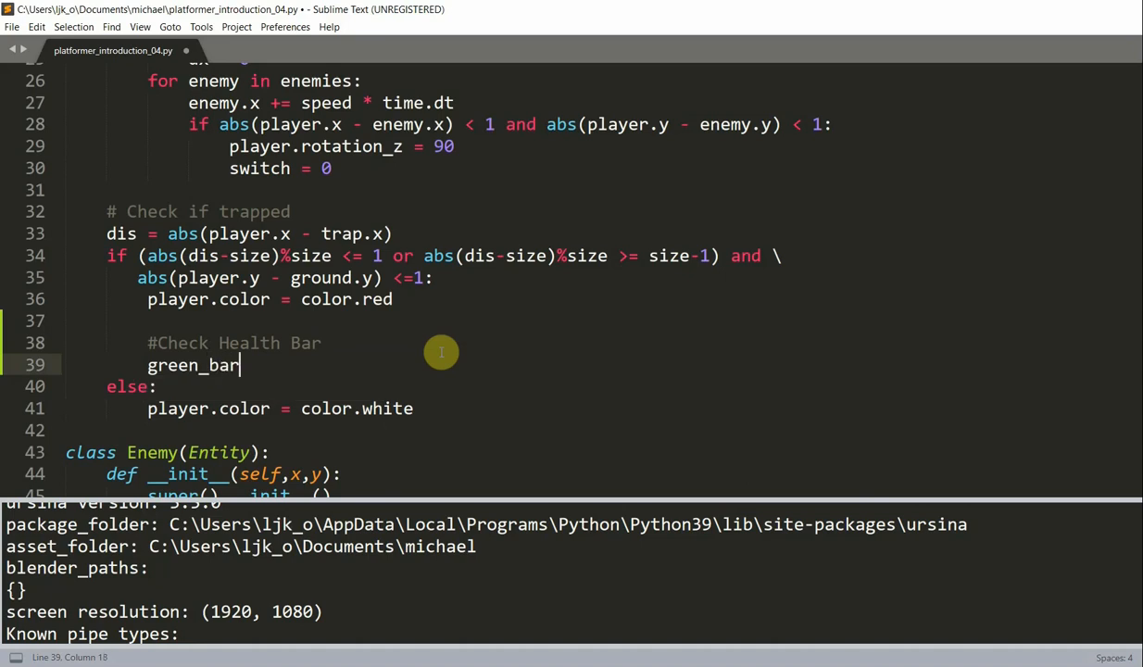
{"action": "type", "text": ".scale"}
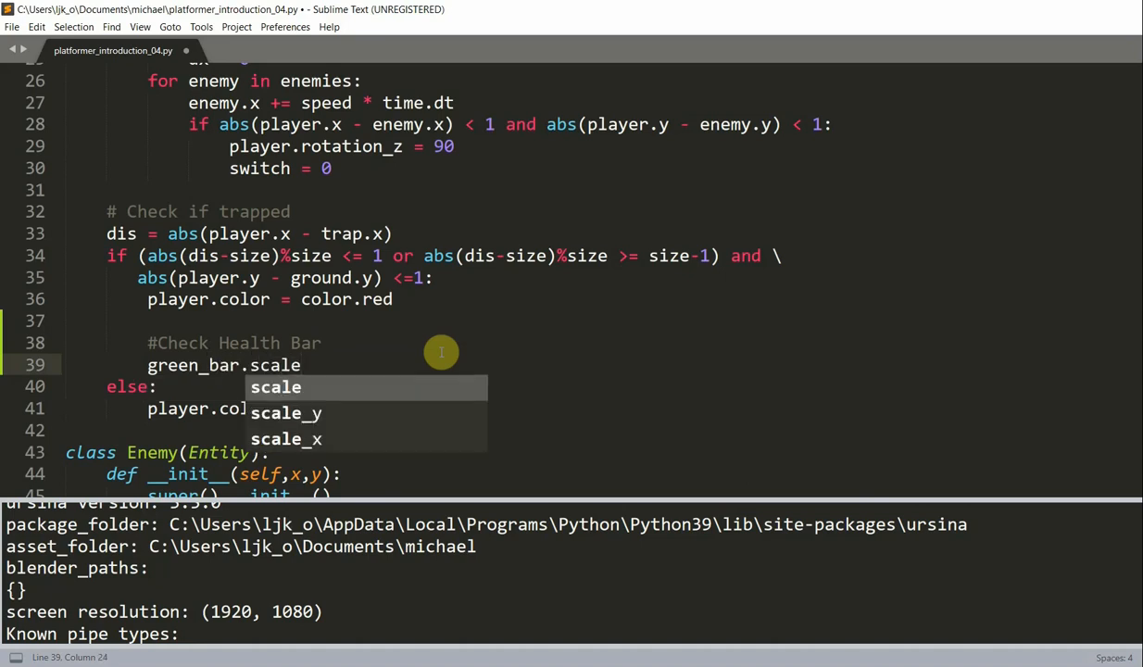
{"action": "type", "text": "_x-="}
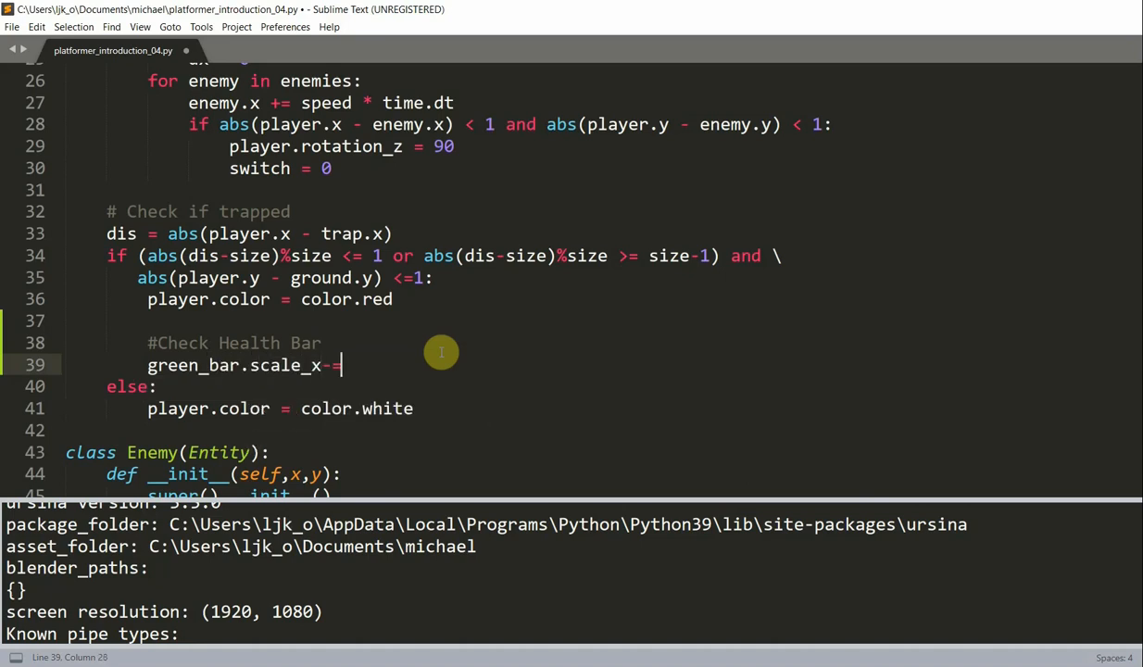
{"action": "type", "text": "shrinnk"}
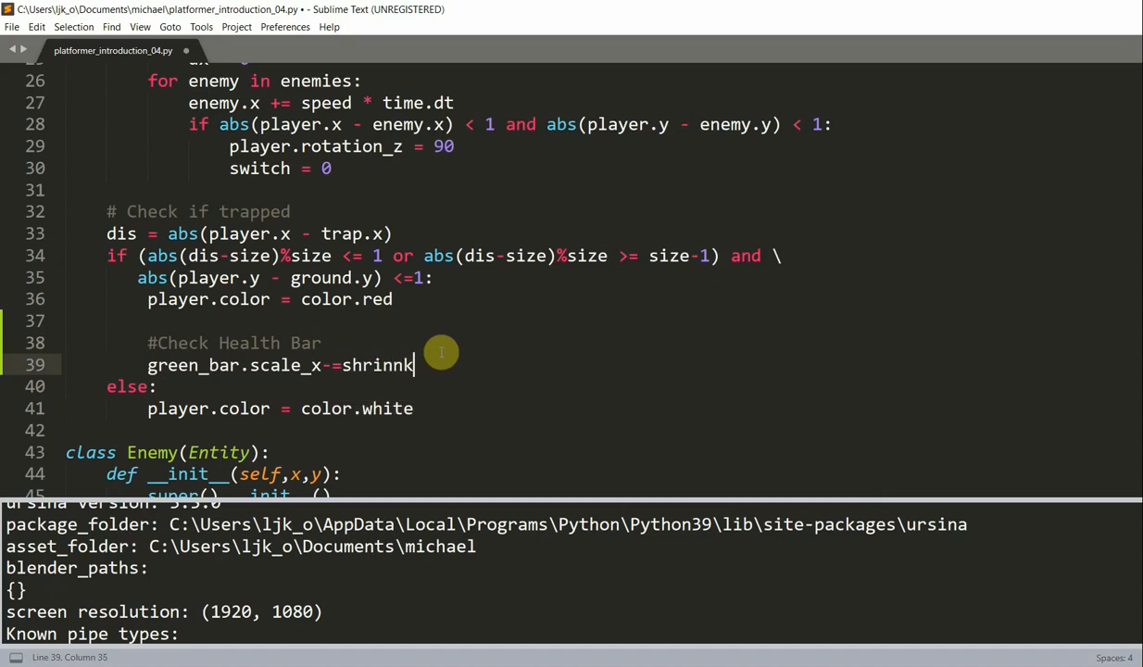
{"action": "type", "text": "*ti"}
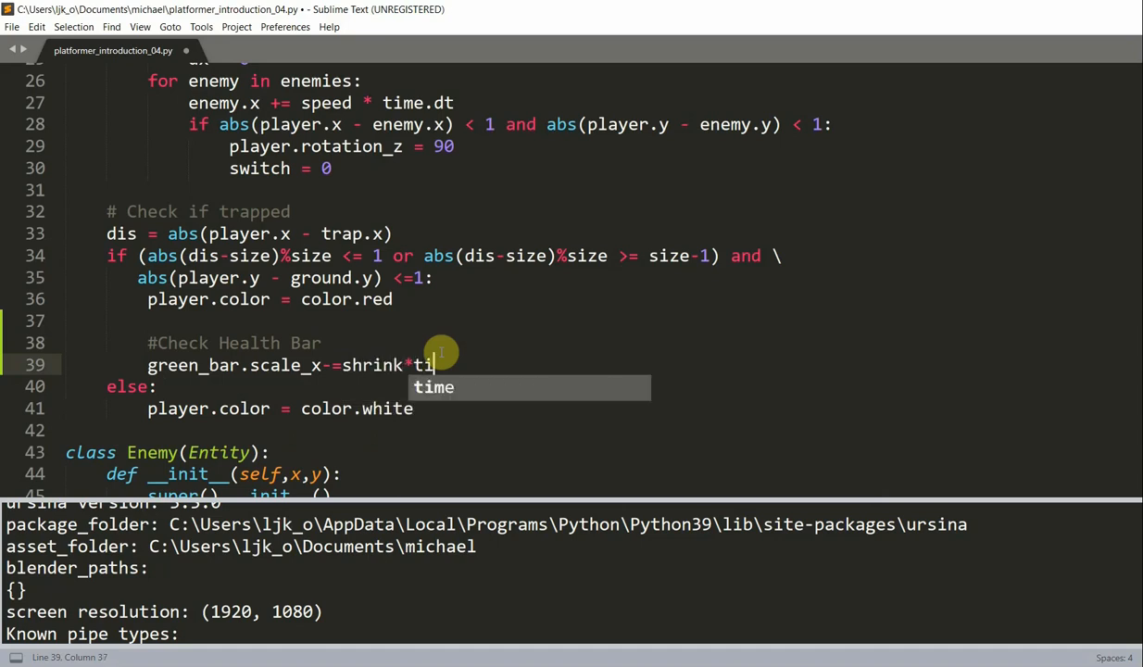
{"action": "type", "text": "me.dt"}
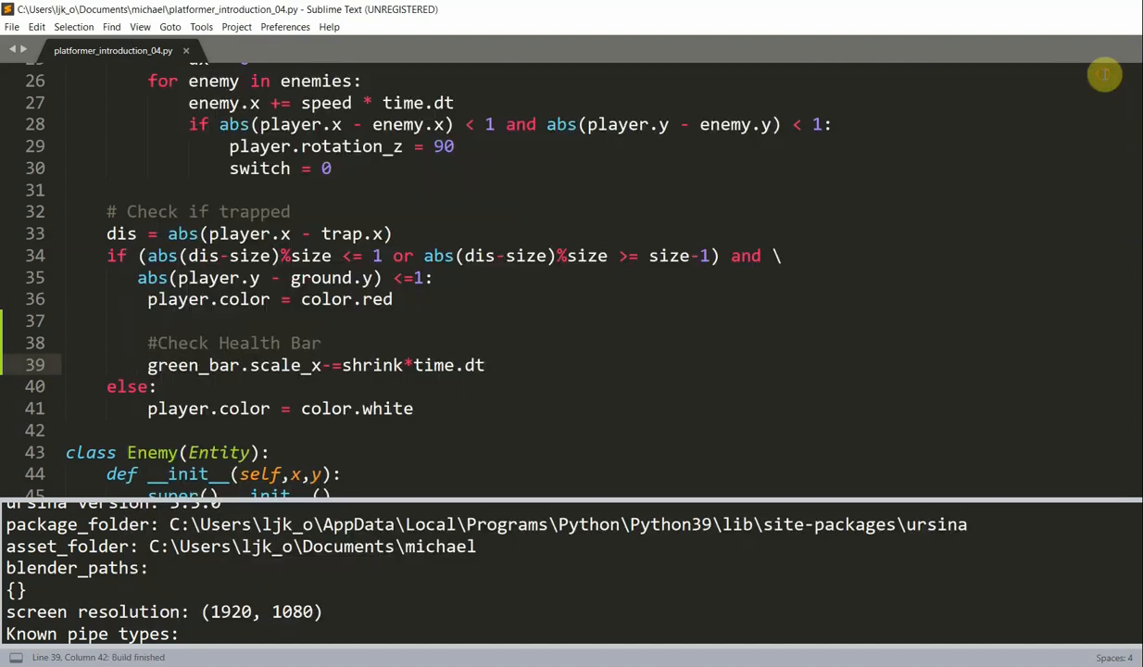
{"action": "mouse_move", "coordinate": [289, 397]}
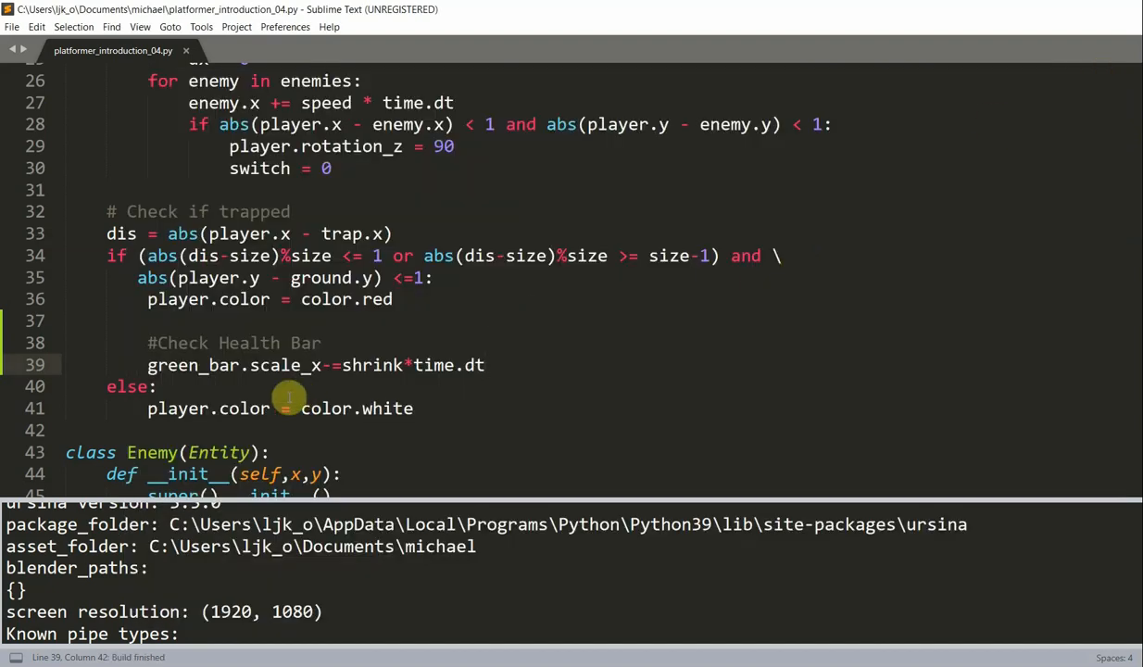
Add if green_bar.scale_x<.1: setting player.rotation_z=90 and switch=0
{"action": "key", "text": "enter"}
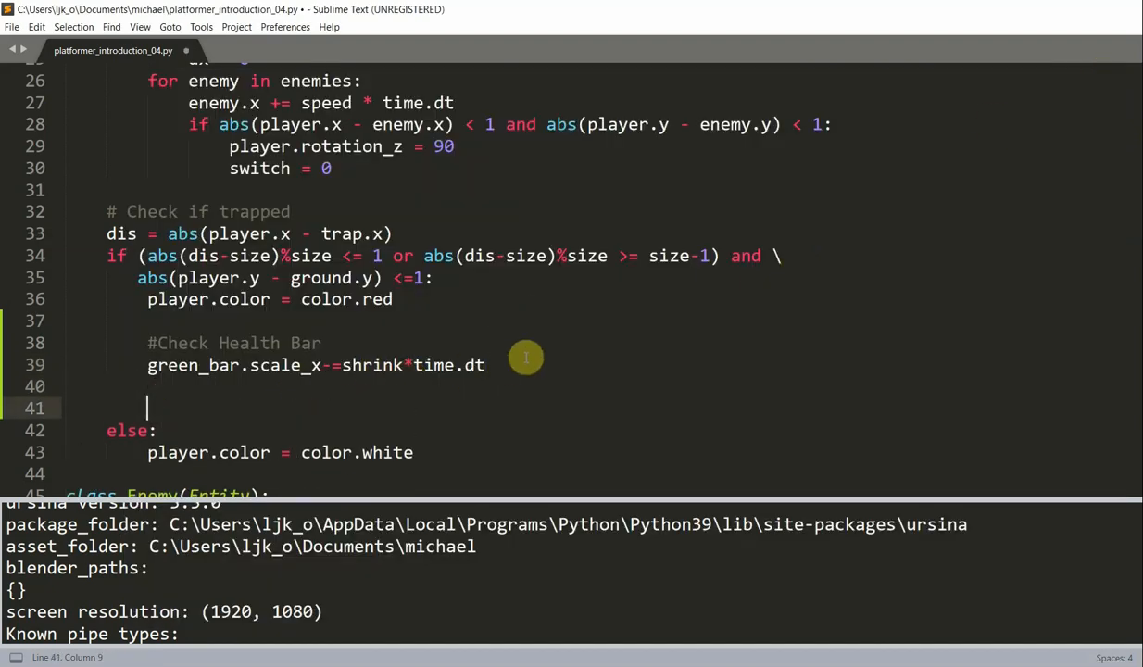
{"action": "scroll", "scroll_direction": "down", "scroll_amount": 3}
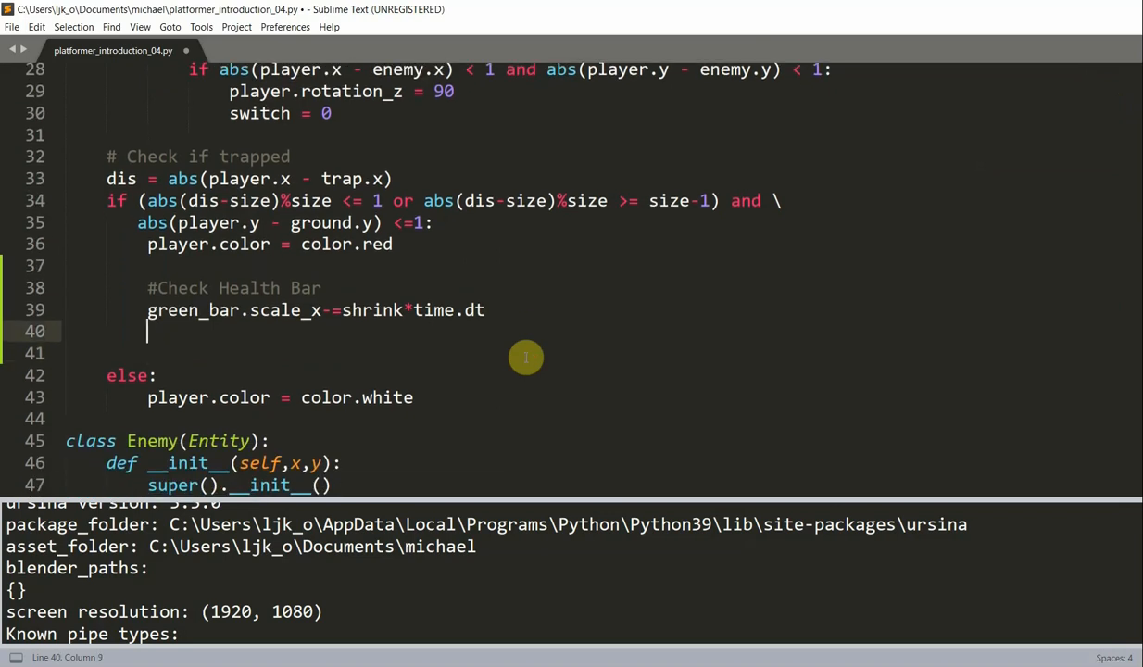
{"action": "type", "text": "if green"}
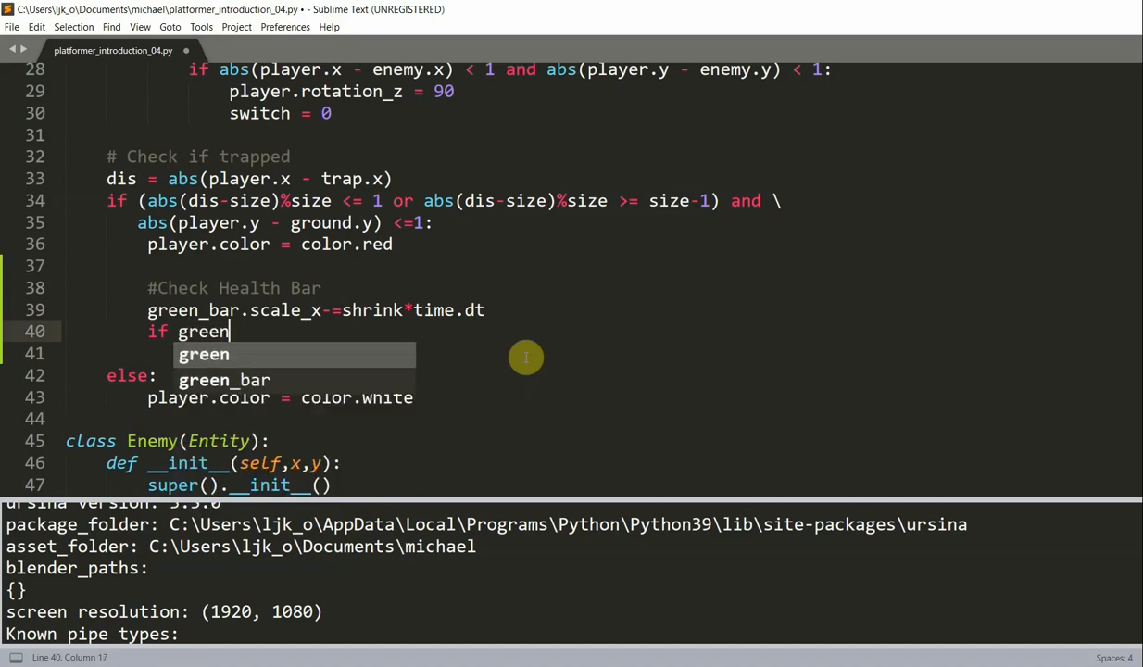
{"action": "type", "text": "_bar.scale_x"}
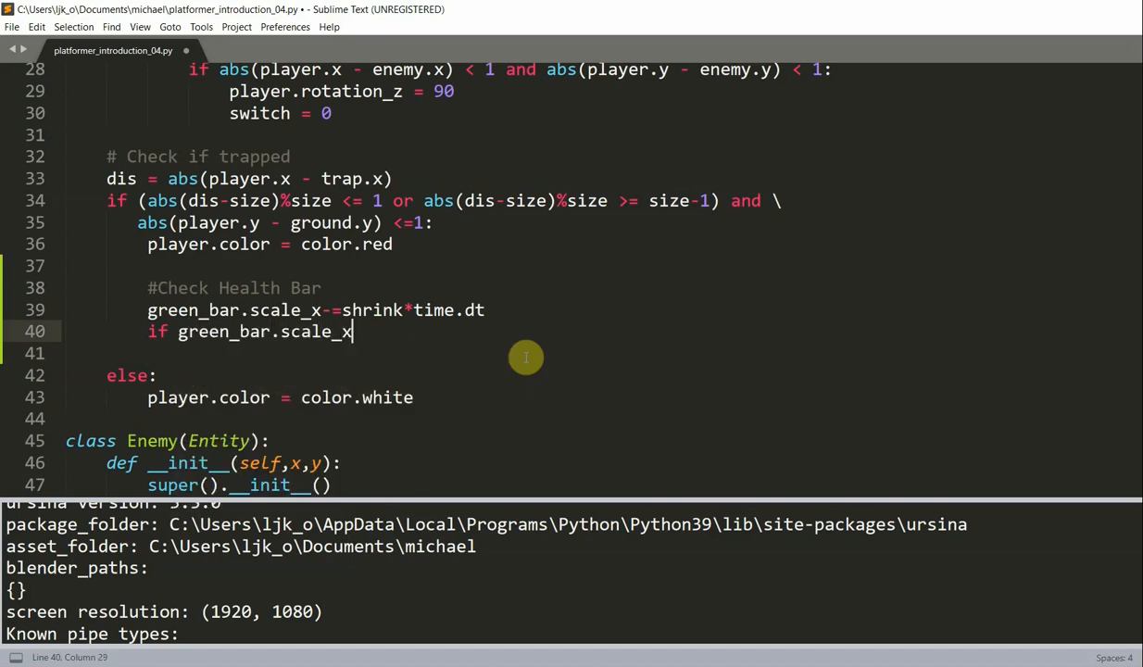
{"action": "type", "text": "<.1:"}
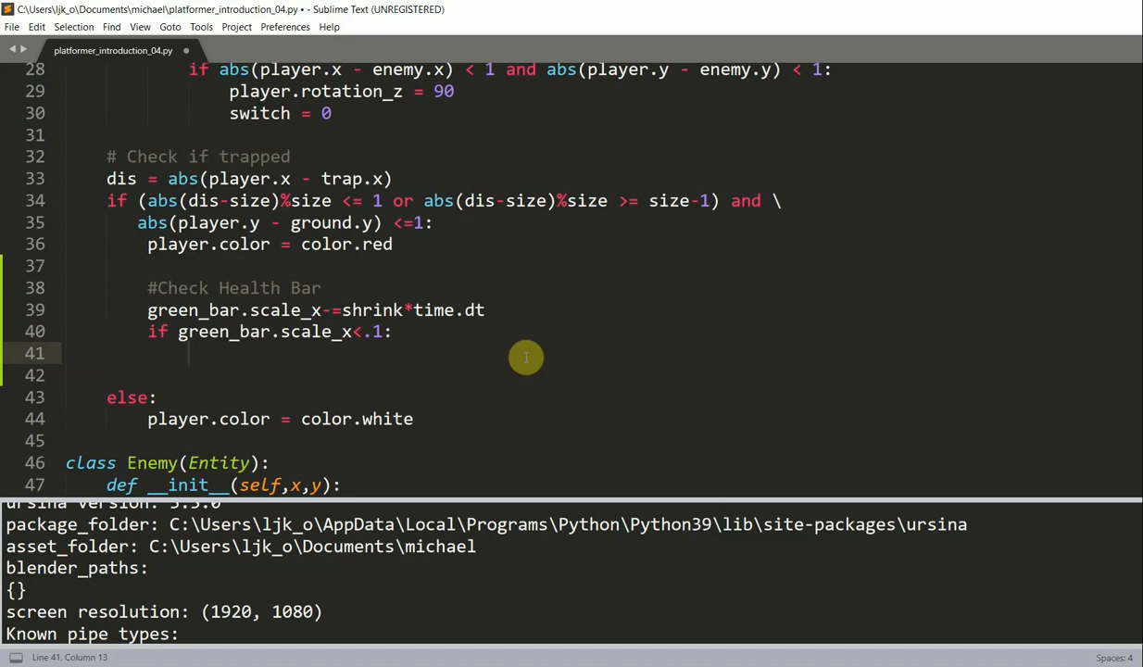
{"action": "type", "text": "player"}
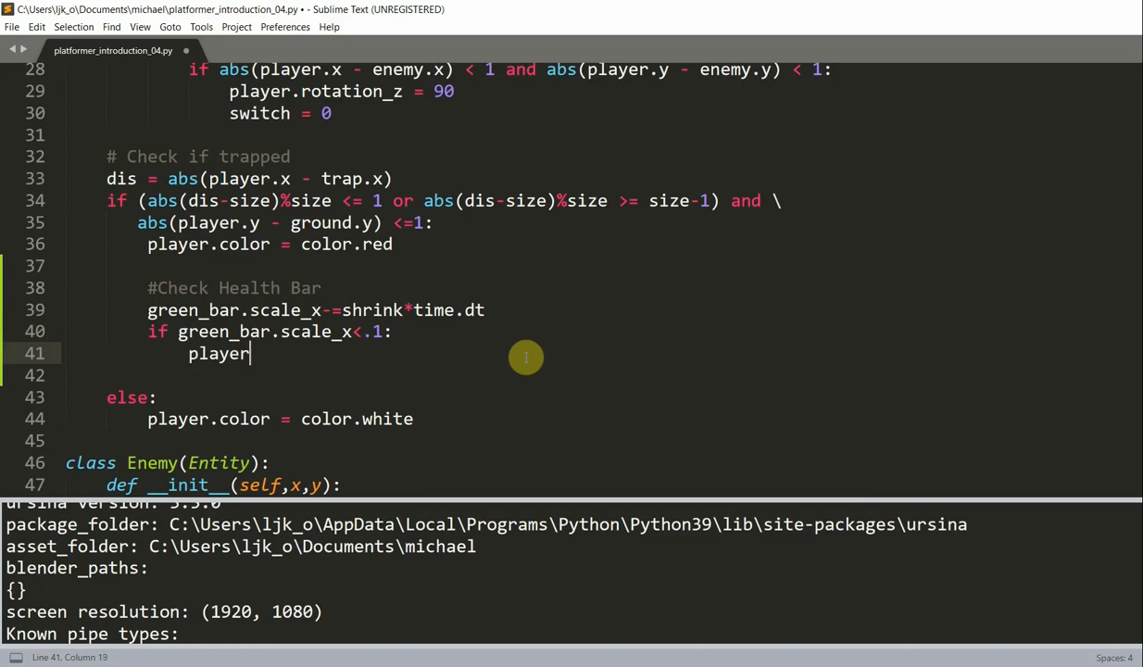
{"action": "type", "text": ".rotation_z=90"}
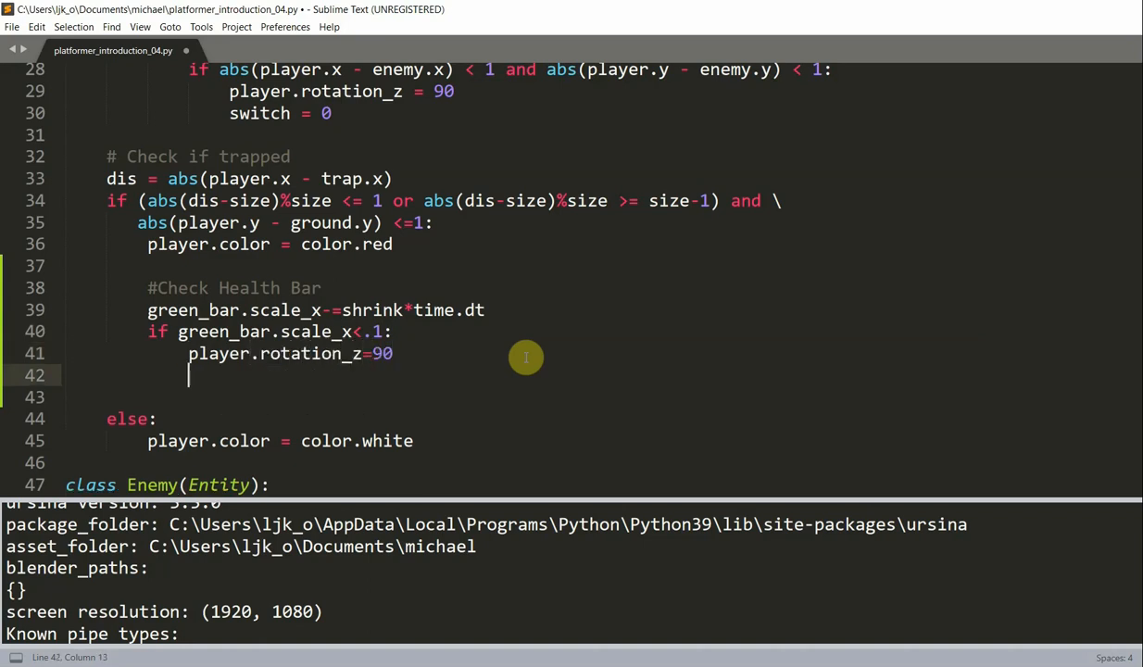
{"action": "type", "text": "switch=0"}
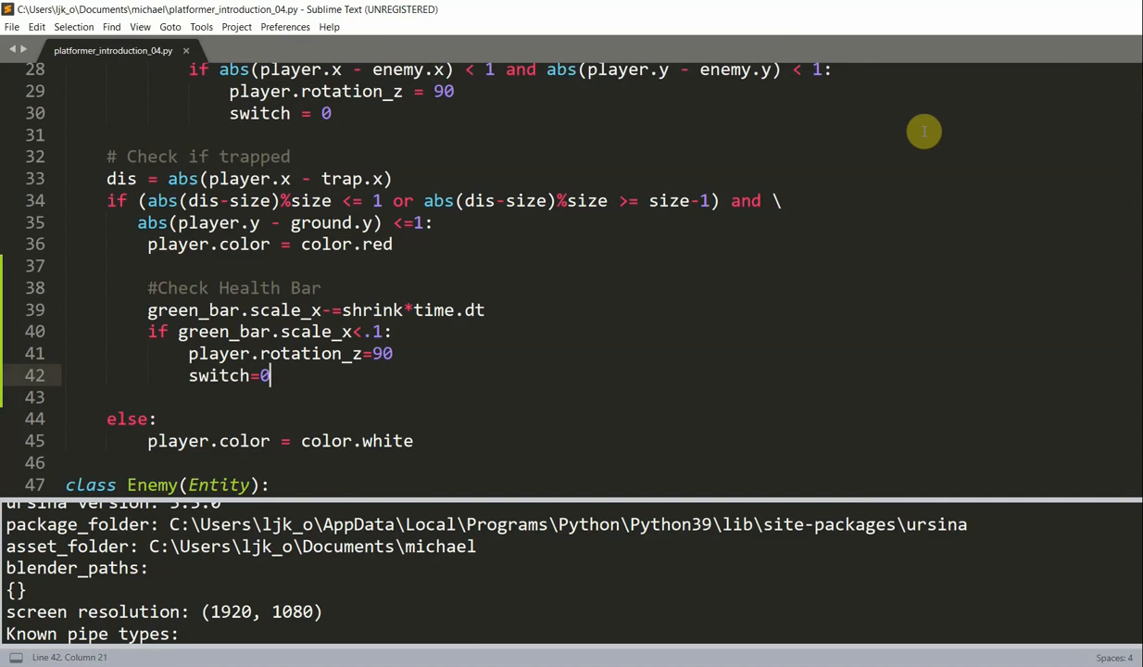
{"action": "mouse_move", "coordinate": [564, 189]}
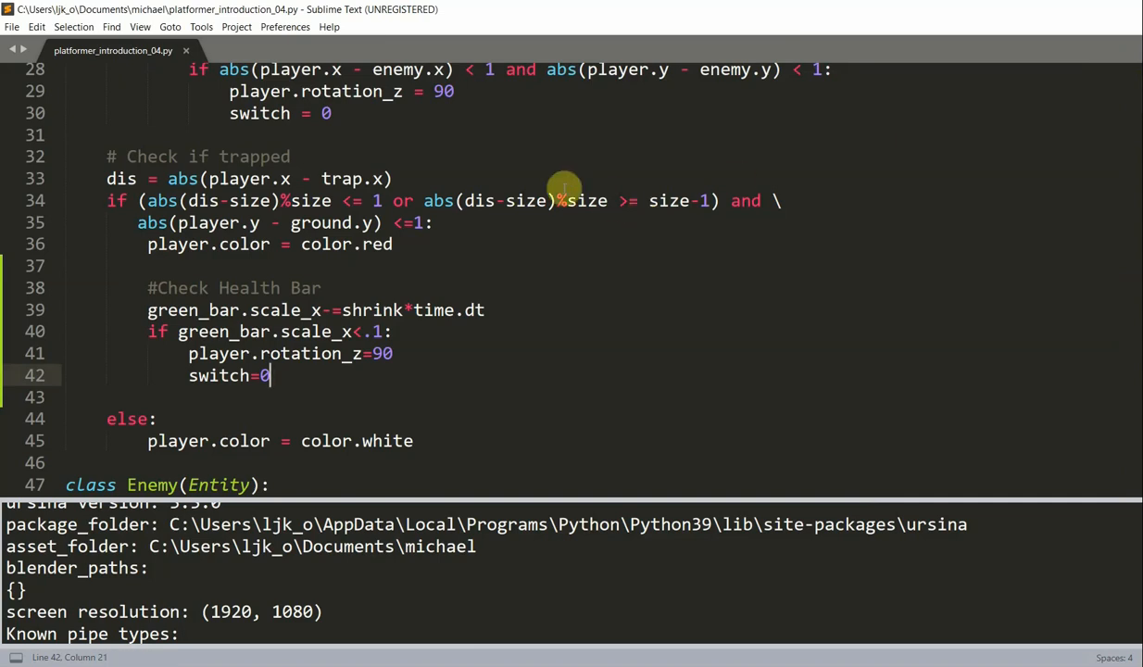
In the enemy collision branch add green_bar.scale_x=0, save, and dismiss the purchase prompt
{"action": "scroll", "scroll_direction": "down", "scroll_amount": 3}
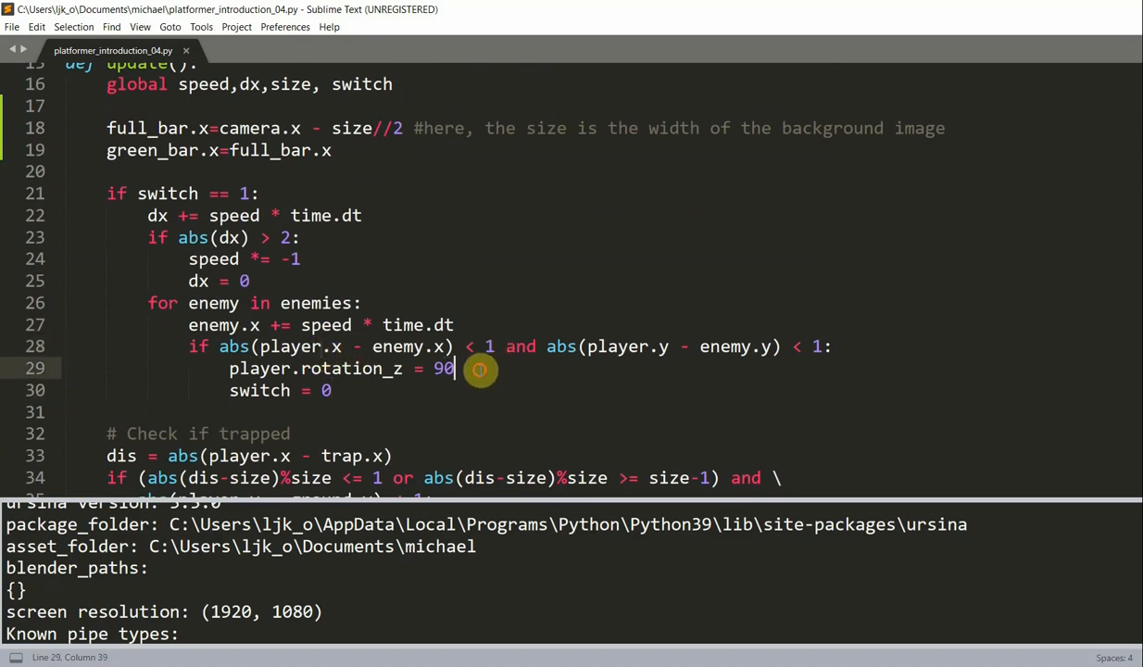
{"action": "mouse_move", "coordinate": [389, 346]}
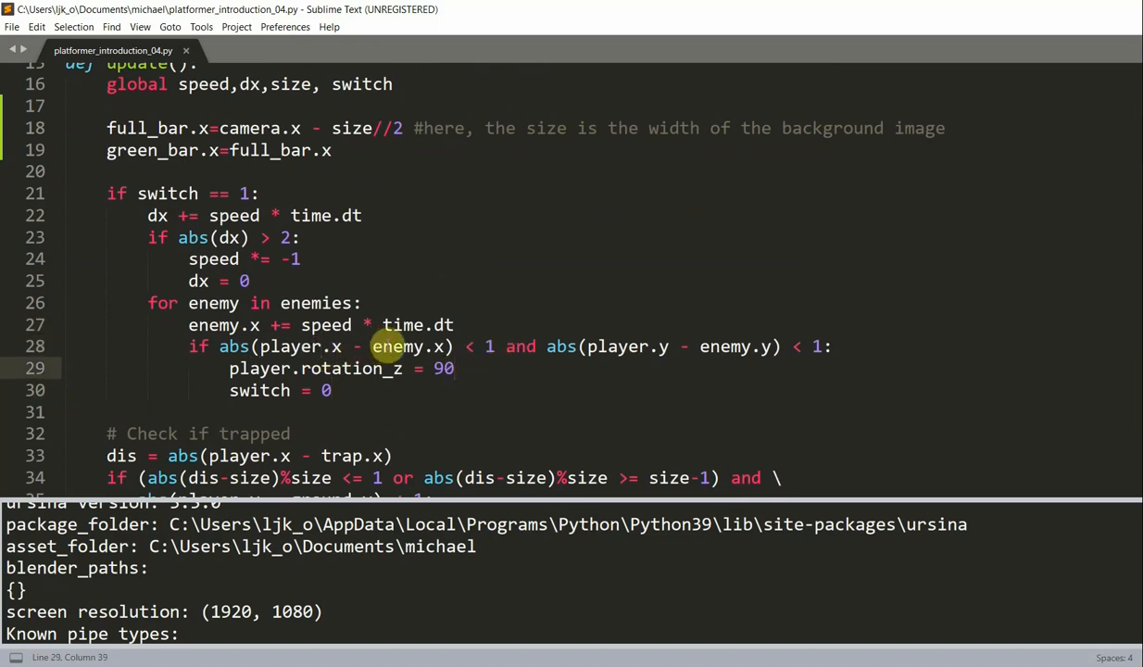
{"action": "type", "text": "green_bar."}
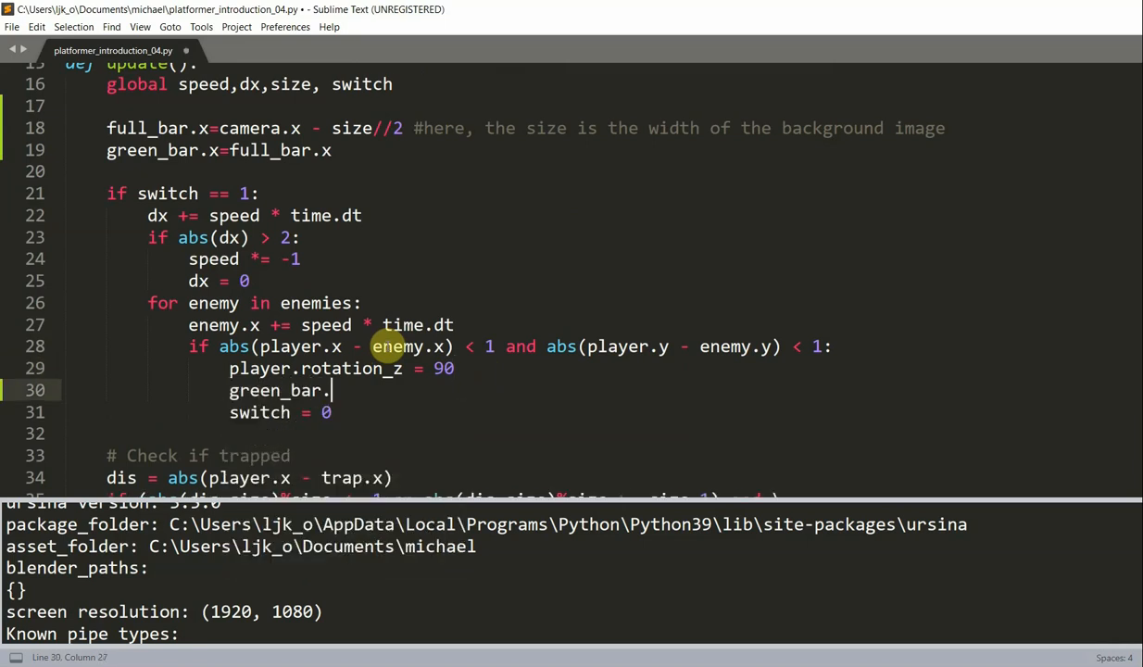
{"action": "type", "text": "scale_x=0"}
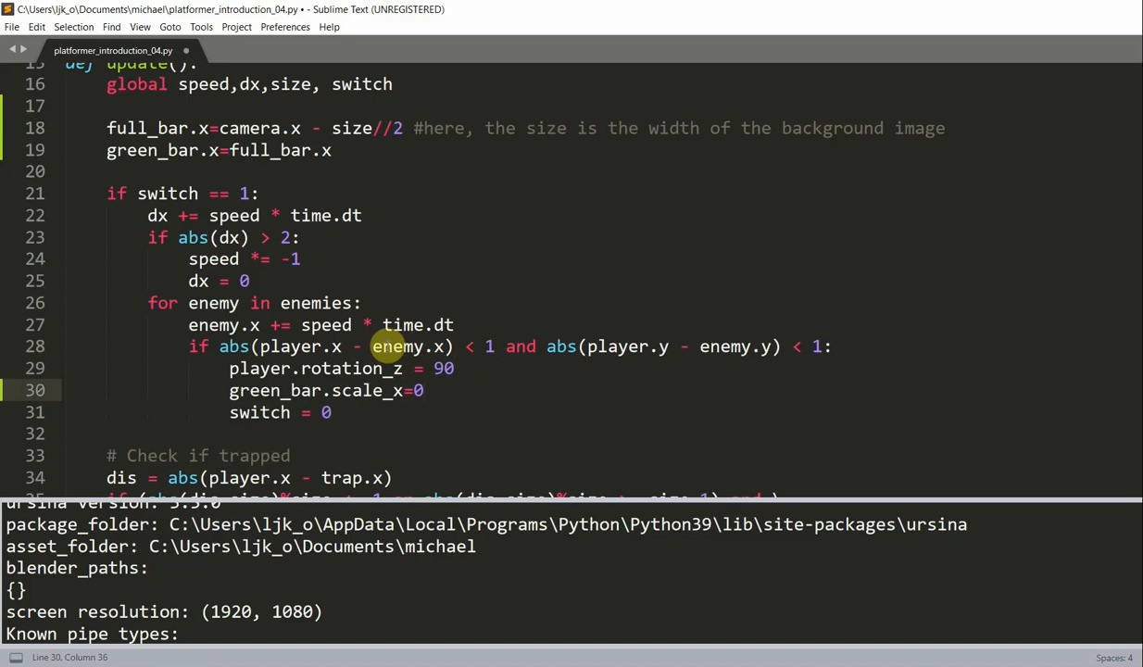
{"action": "key", "text": "ctrl+s"}
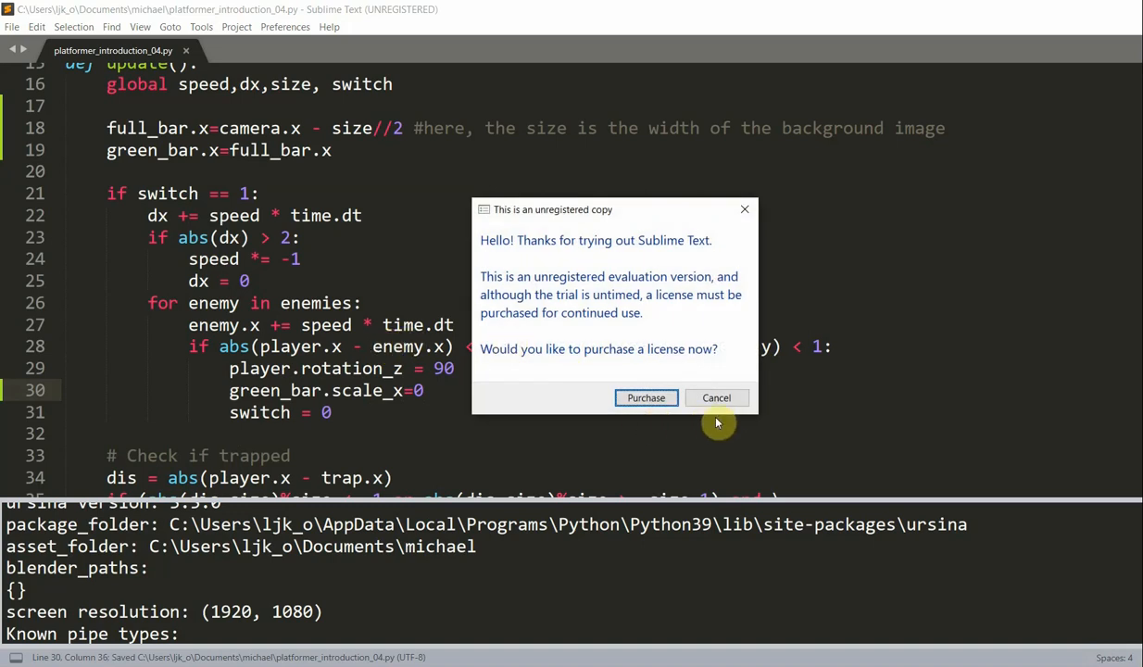
{"action": "left_click", "coordinate": [716, 396]}
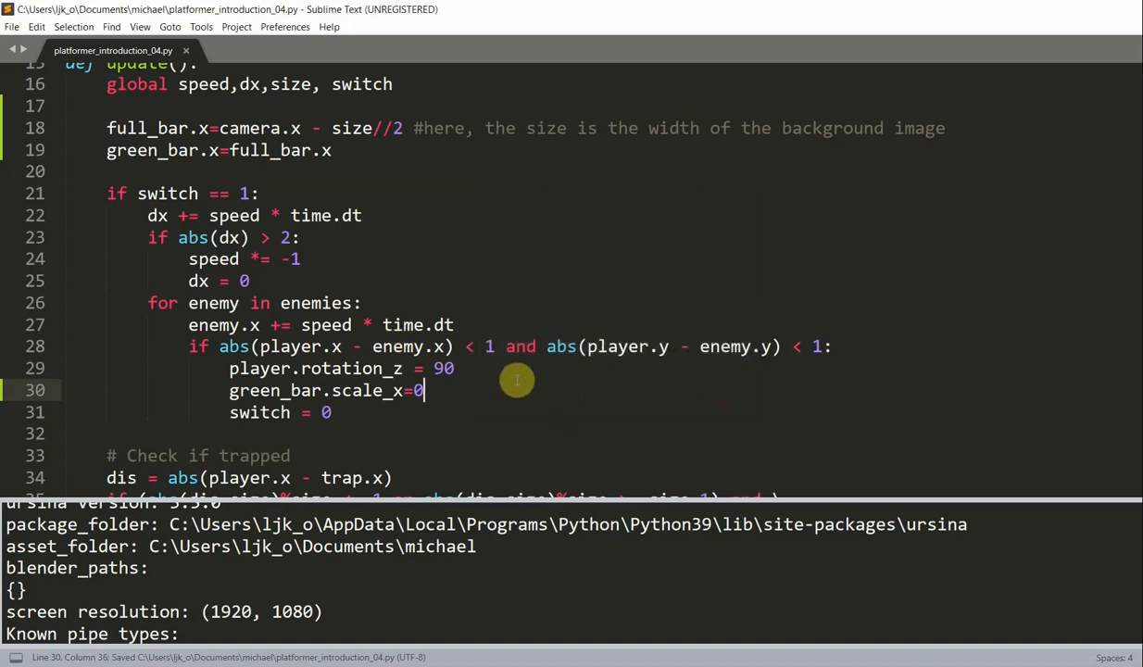